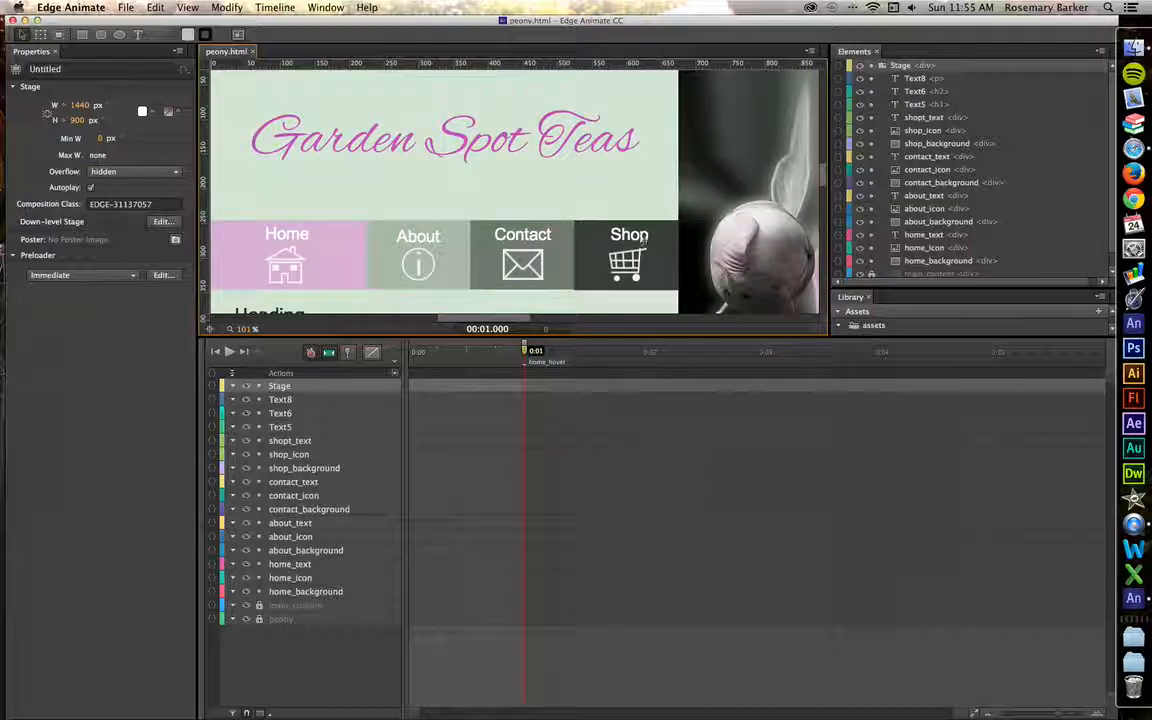
- Parent the Home, About and Shop text and icon layers under their background layers
left_click(628, 260)
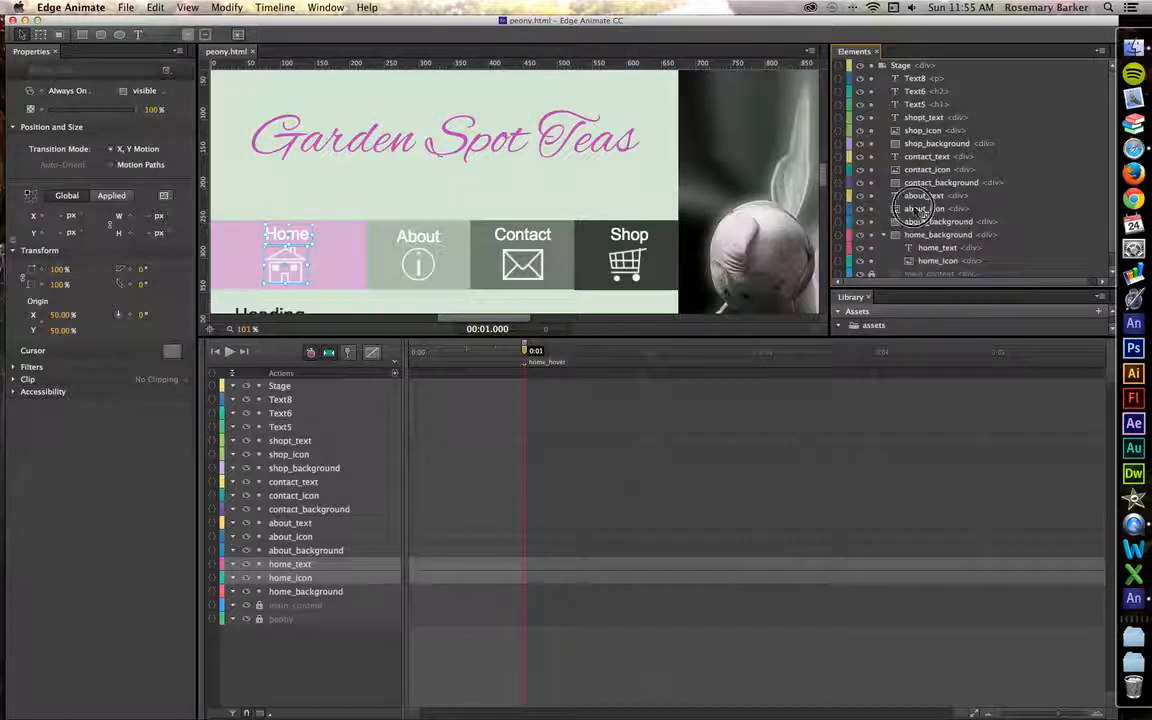
left_click(924, 208)
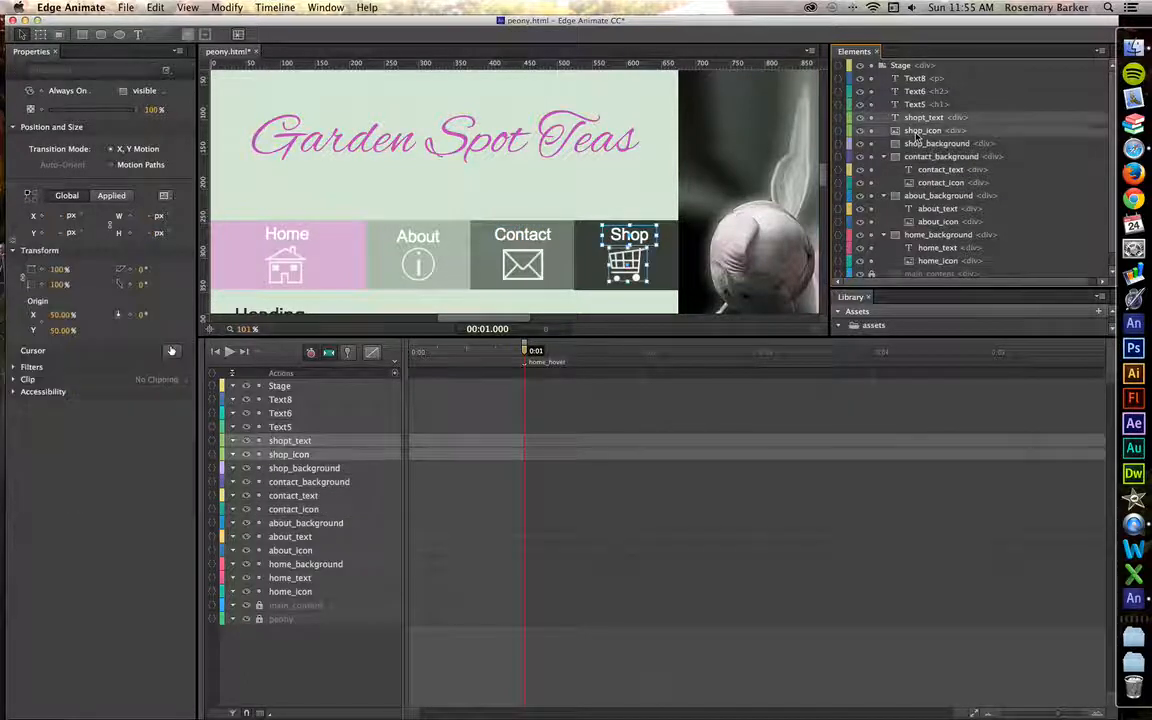
left_click(940, 144)
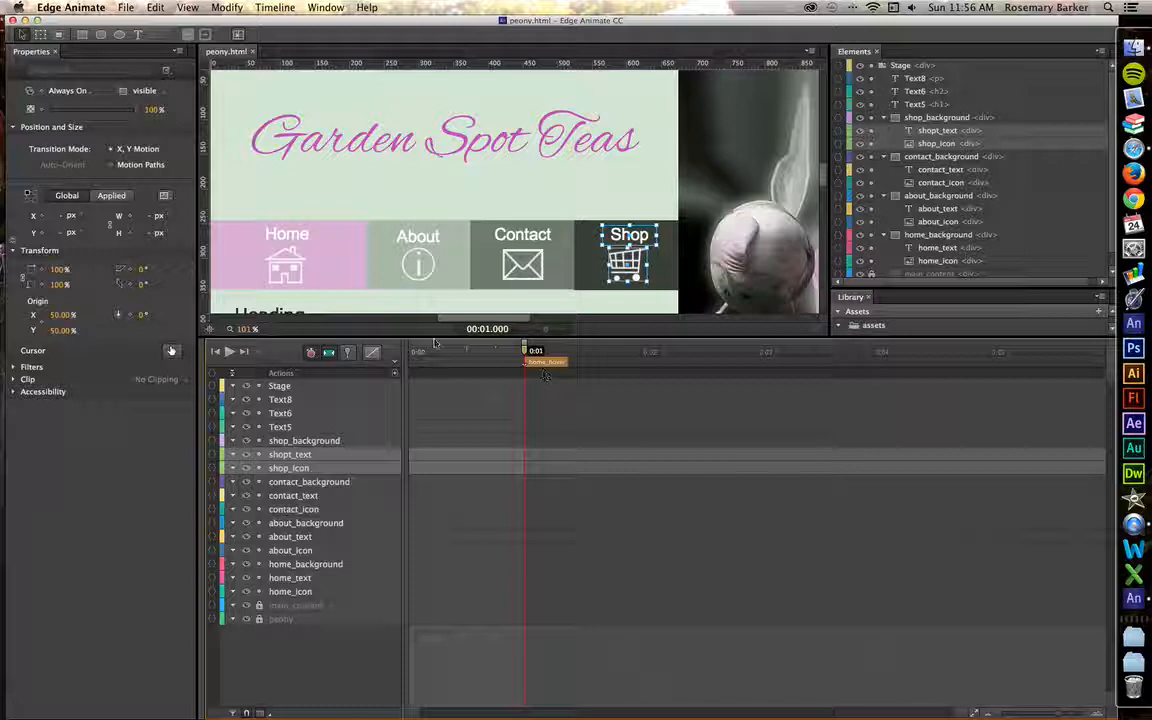
mouse_move(396, 364)
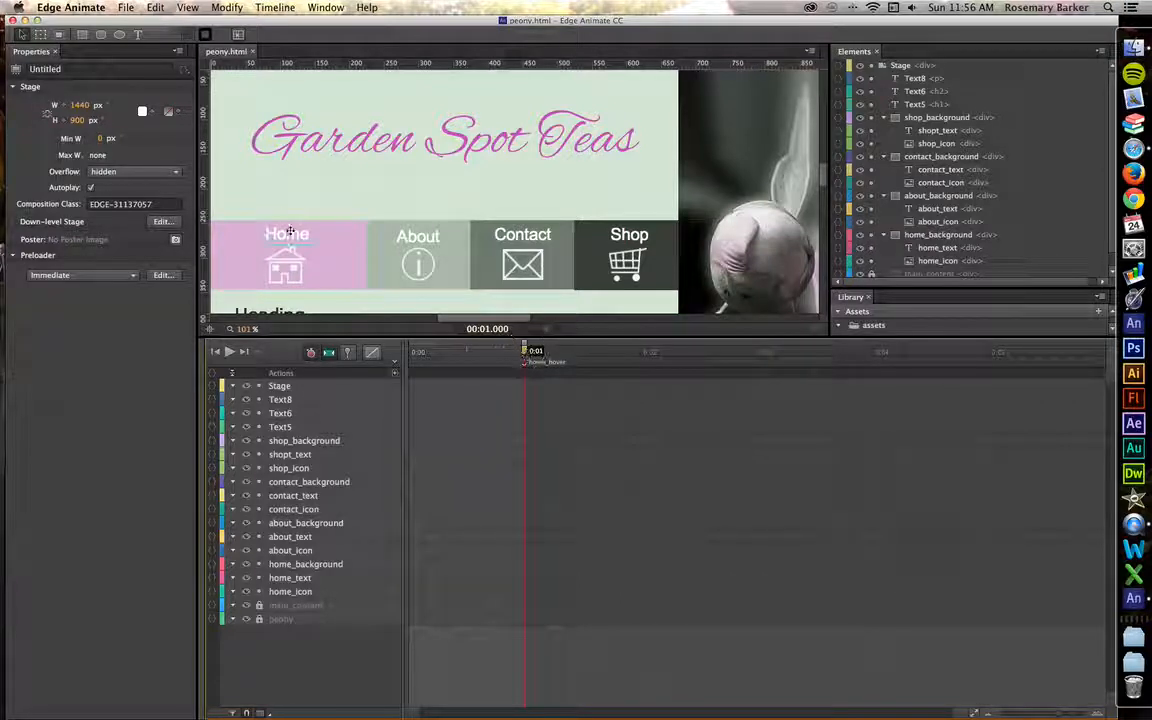
- Resize the Home, Contact and Shop labels so each fills its whole button
left_click(288, 232)
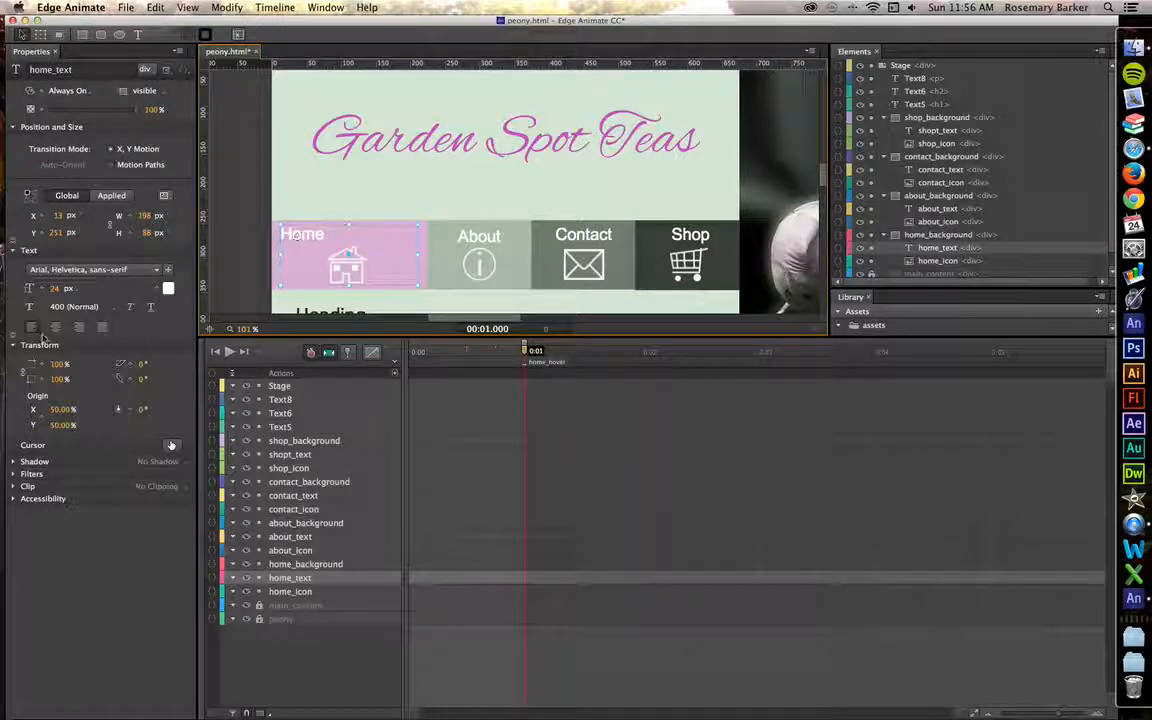
mouse_move(56, 328)
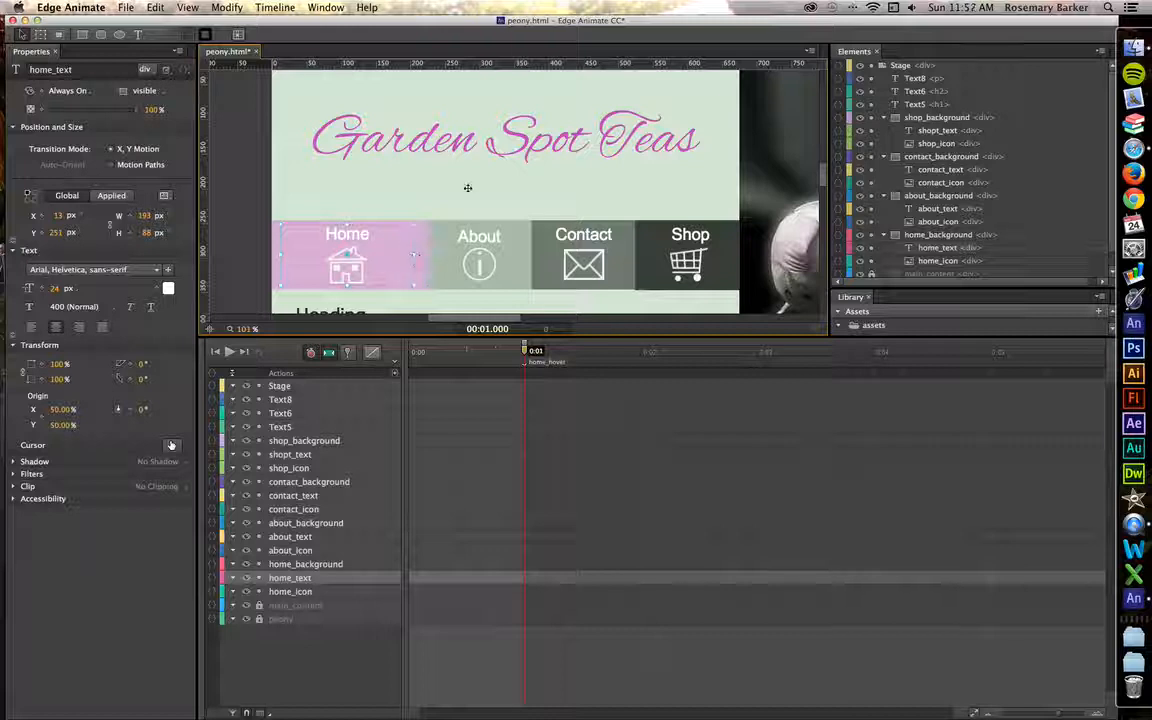
left_click(480, 236)
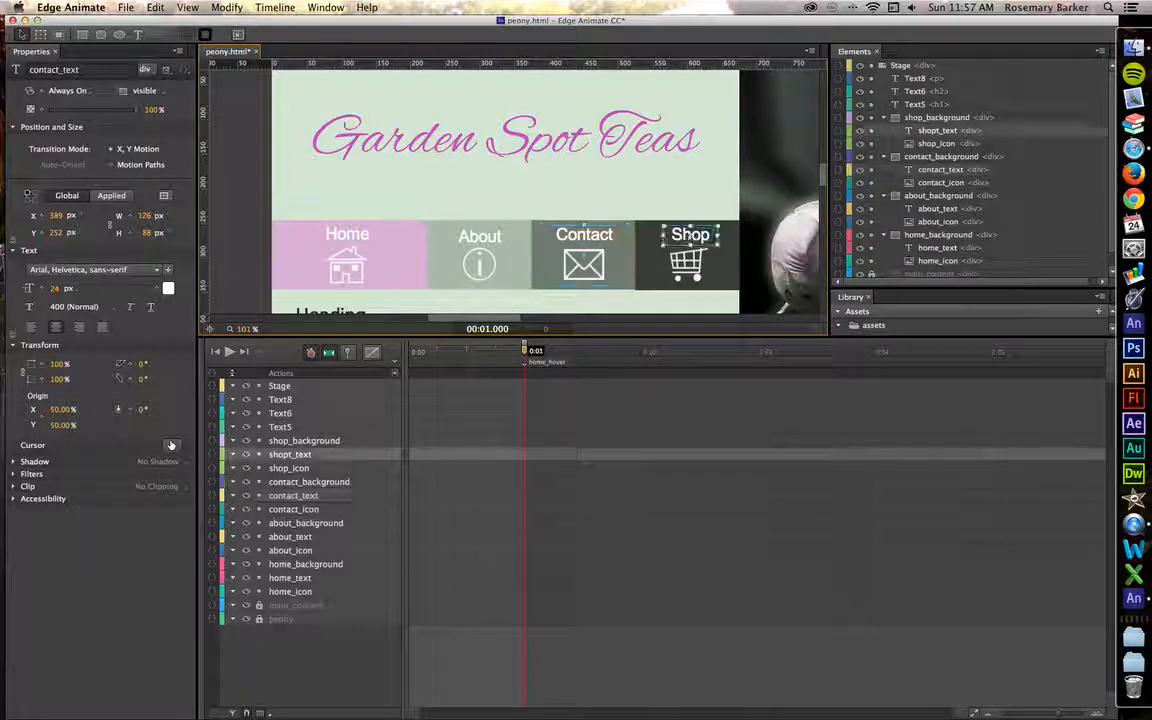
left_click(690, 260)
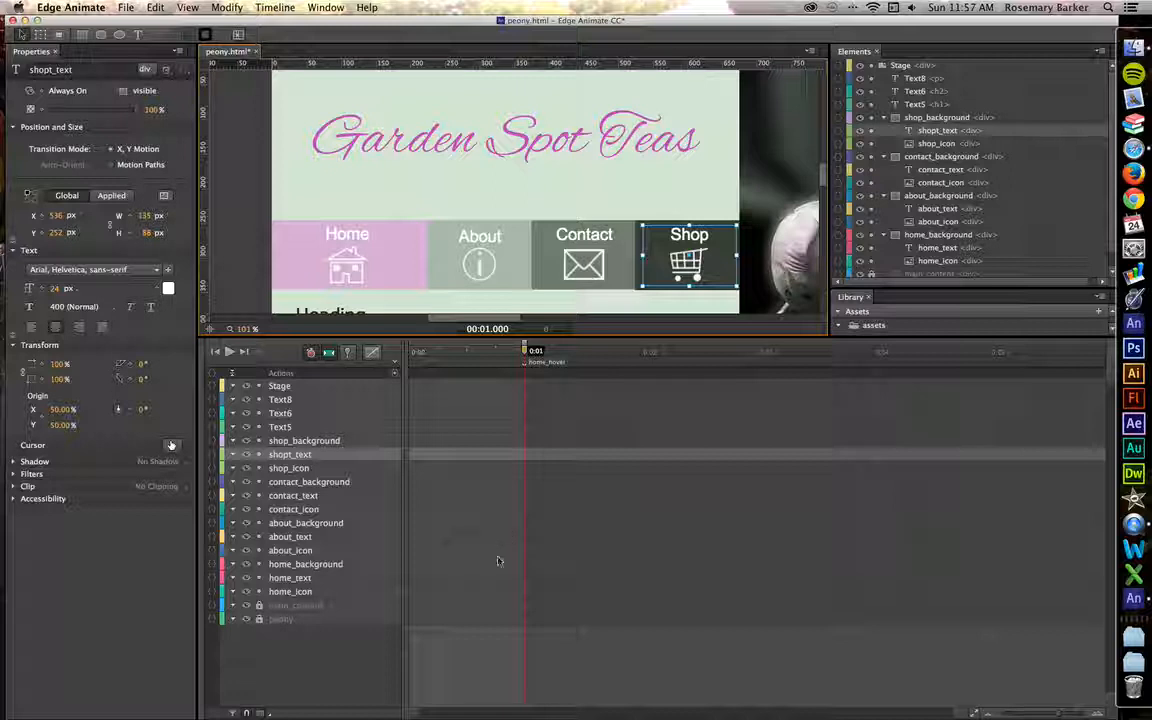
left_click_drag(524, 350, 488, 350)
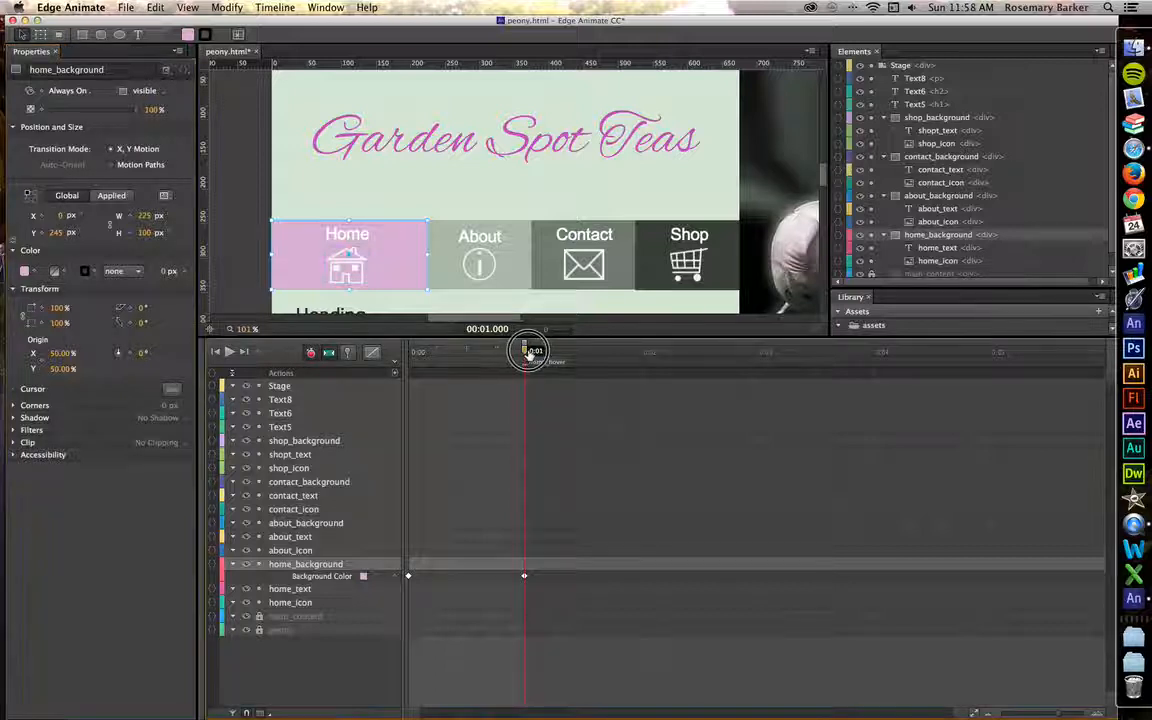
- Keyframe home_background's colour to a darker pink ending around 1 second and scrub to preview it
left_click_drag(528, 352, 584, 352)
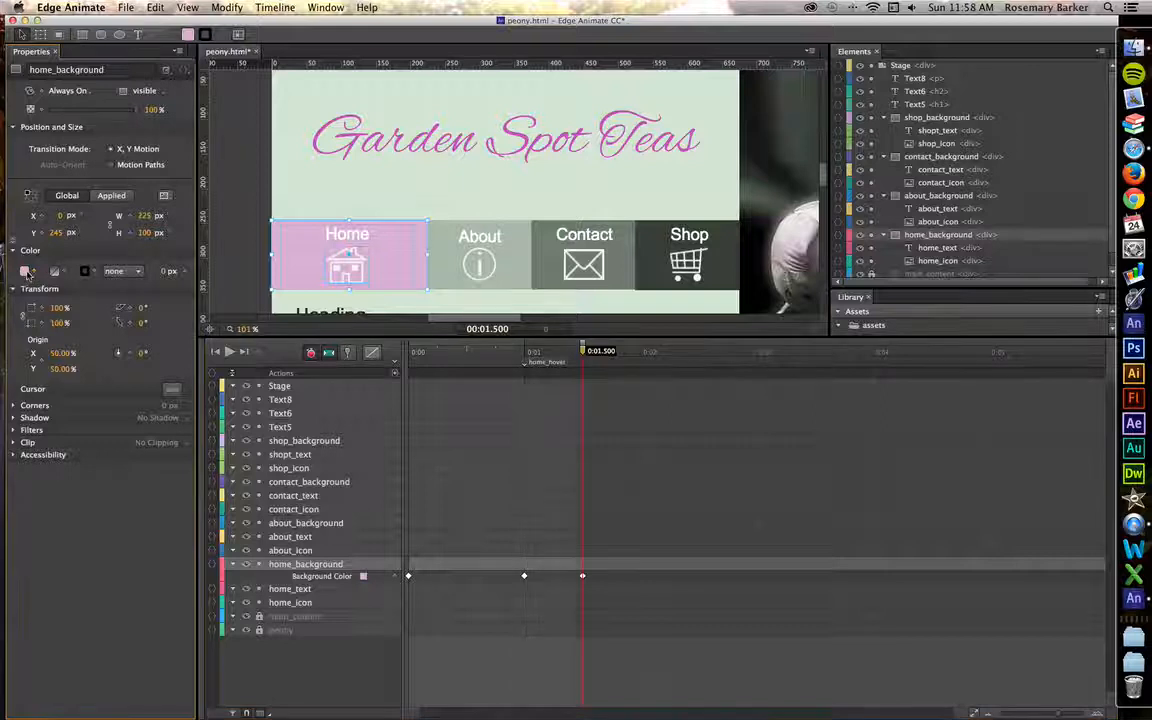
left_click(24, 272)
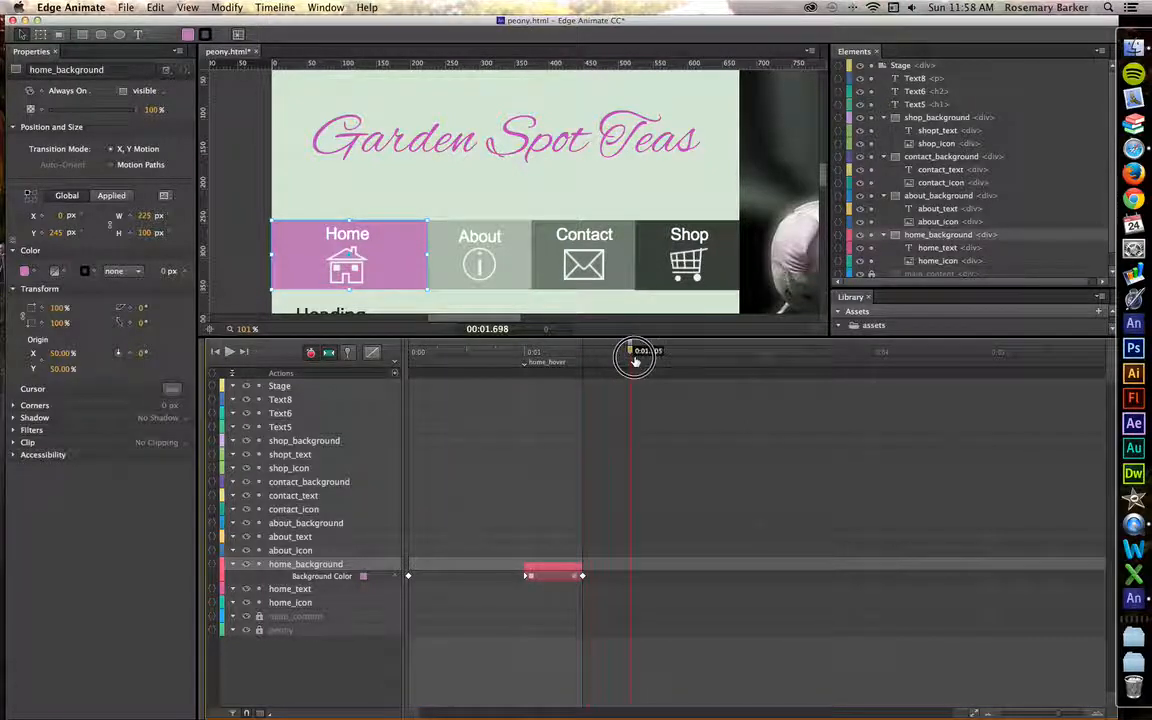
left_click_drag(636, 360, 510, 360)
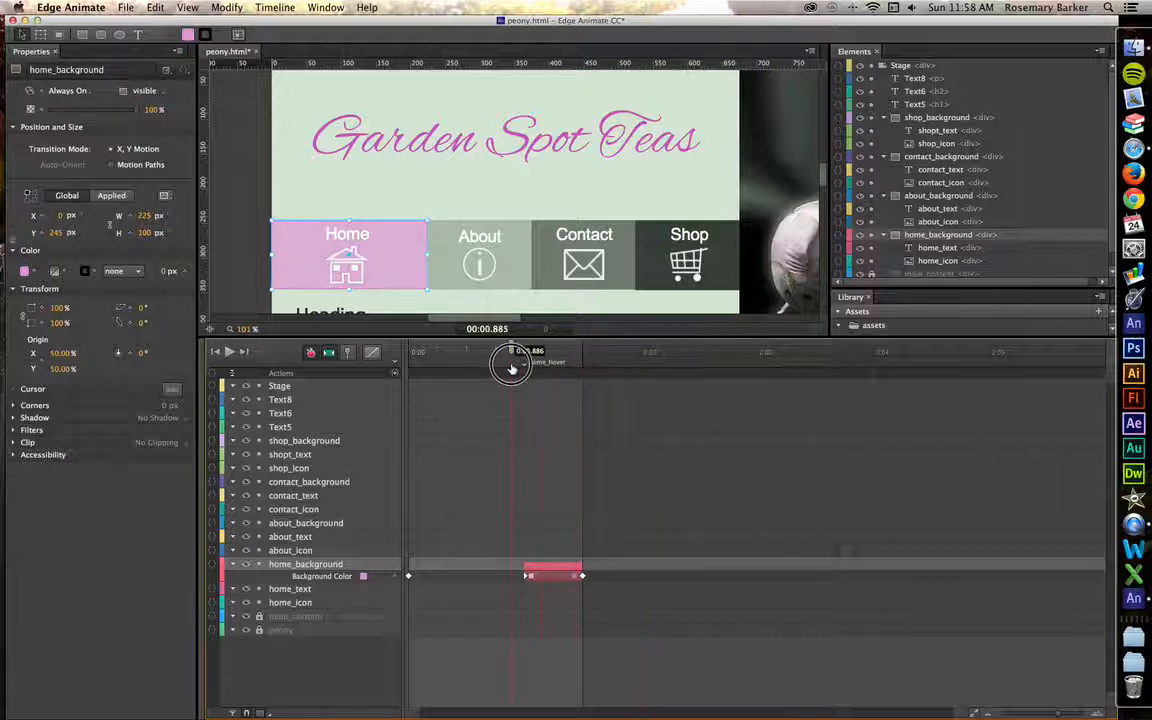
left_click_drag(510, 362, 572, 362)
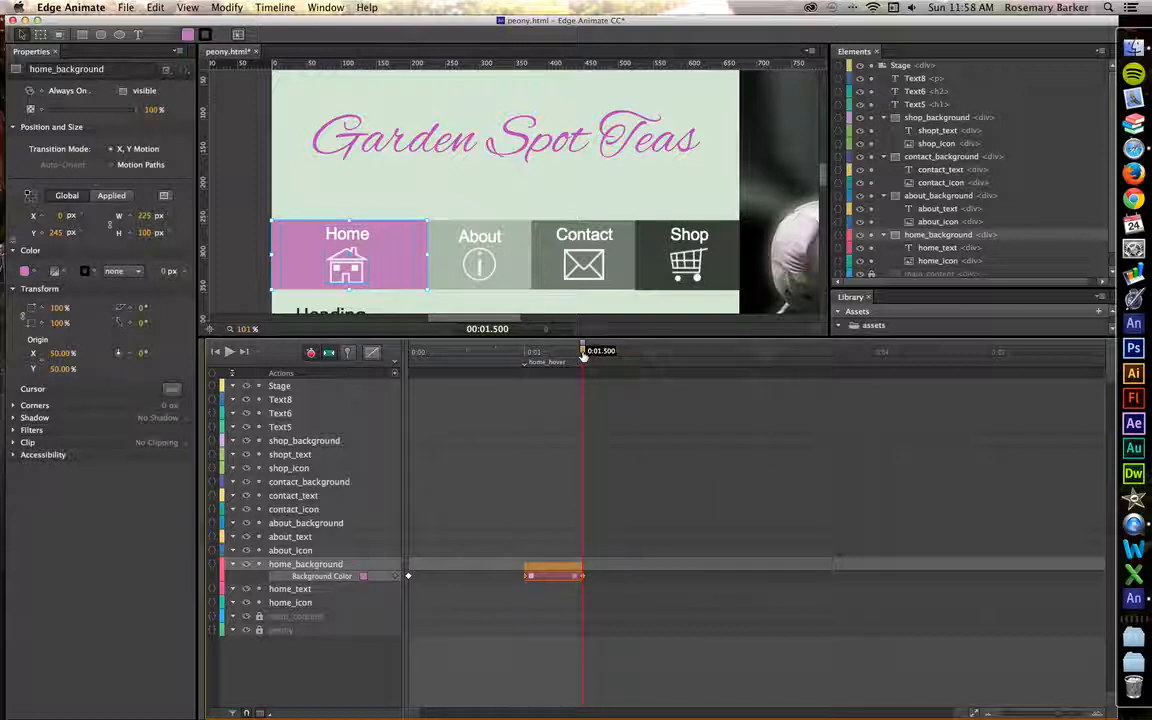
- Copy the starting light-pink keyframe to the 2-second mark so home_background fades back
left_click_drag(584, 352, 640, 352)
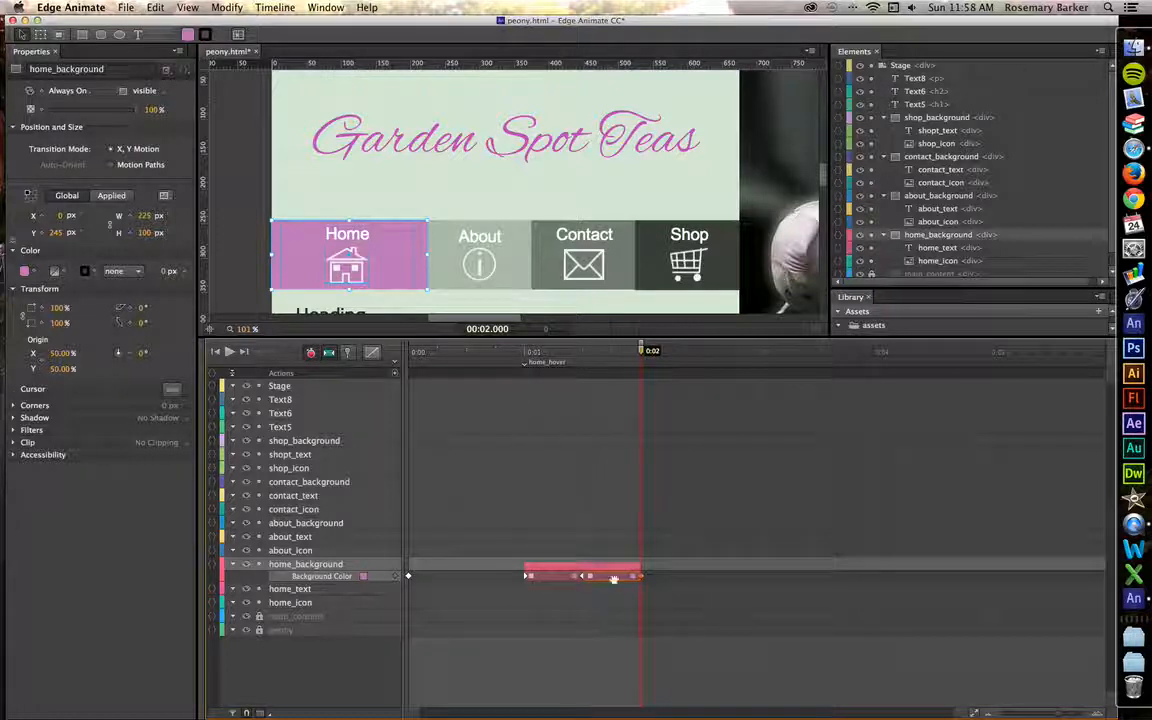
right_click(614, 580)
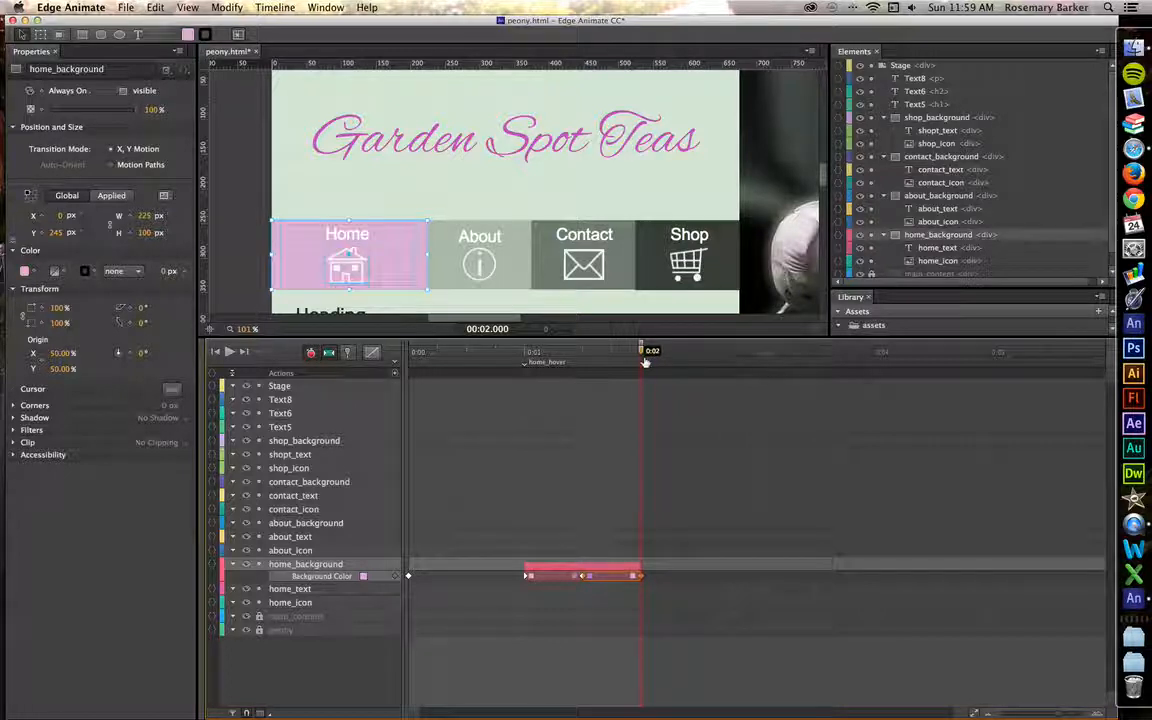
left_click_drag(644, 356, 510, 356)
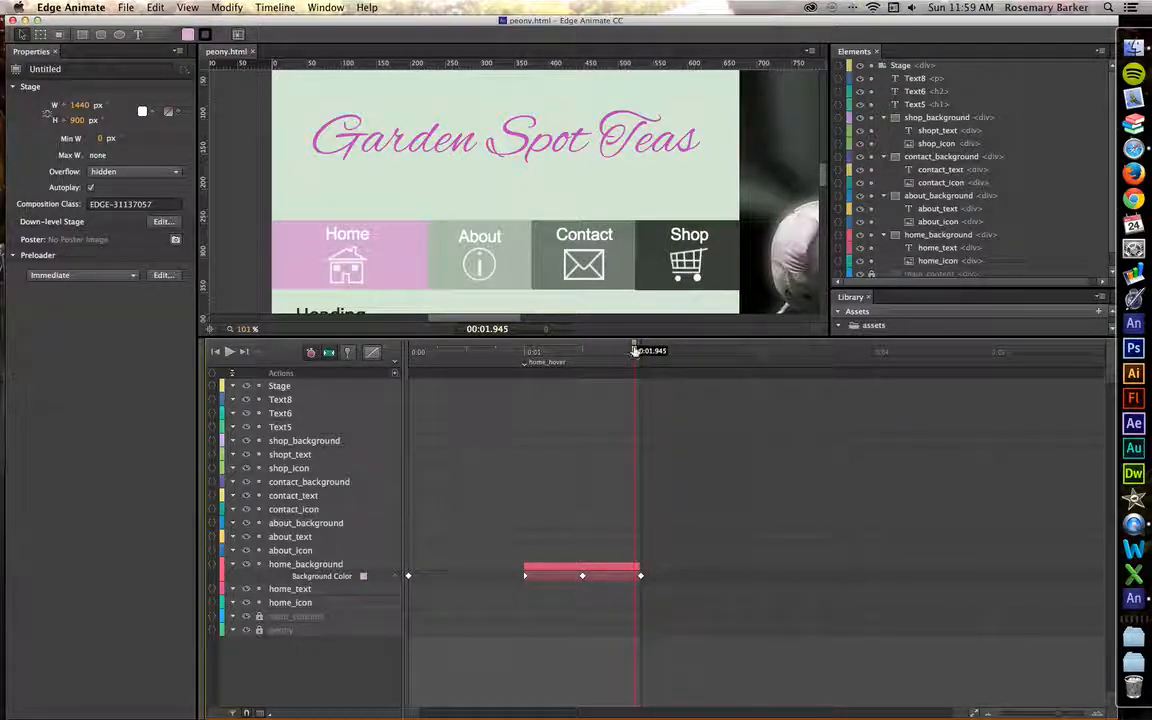
mouse_move(280, 468)
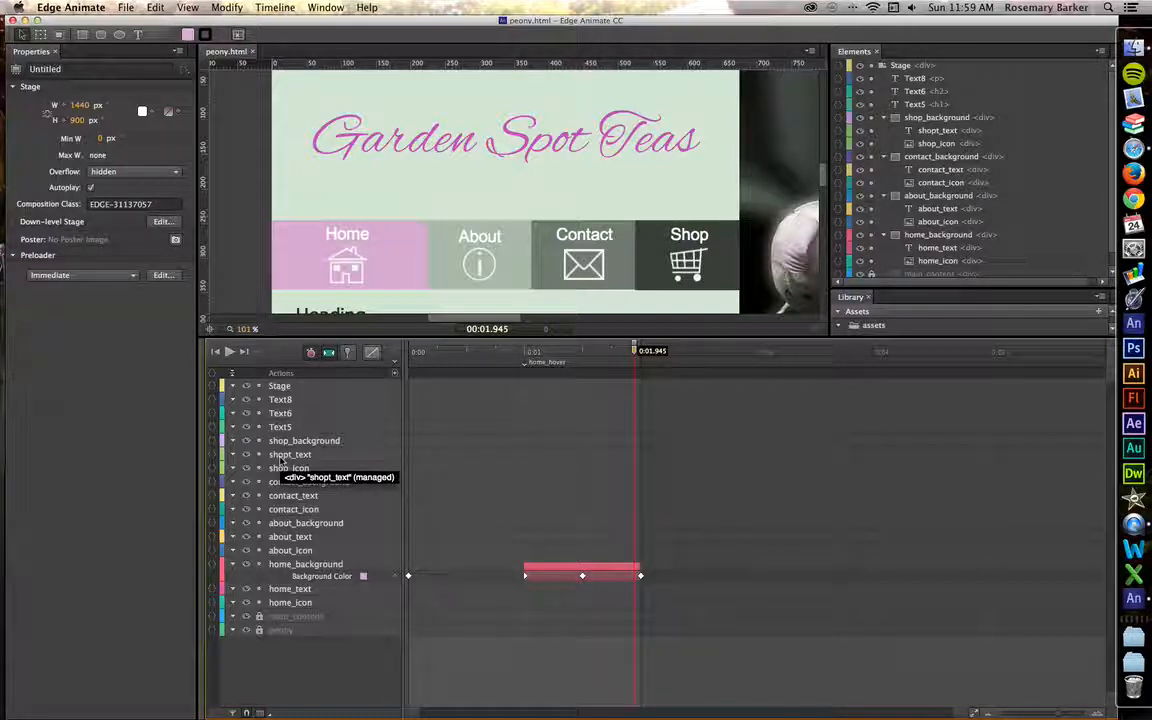
mouse_move(624, 496)
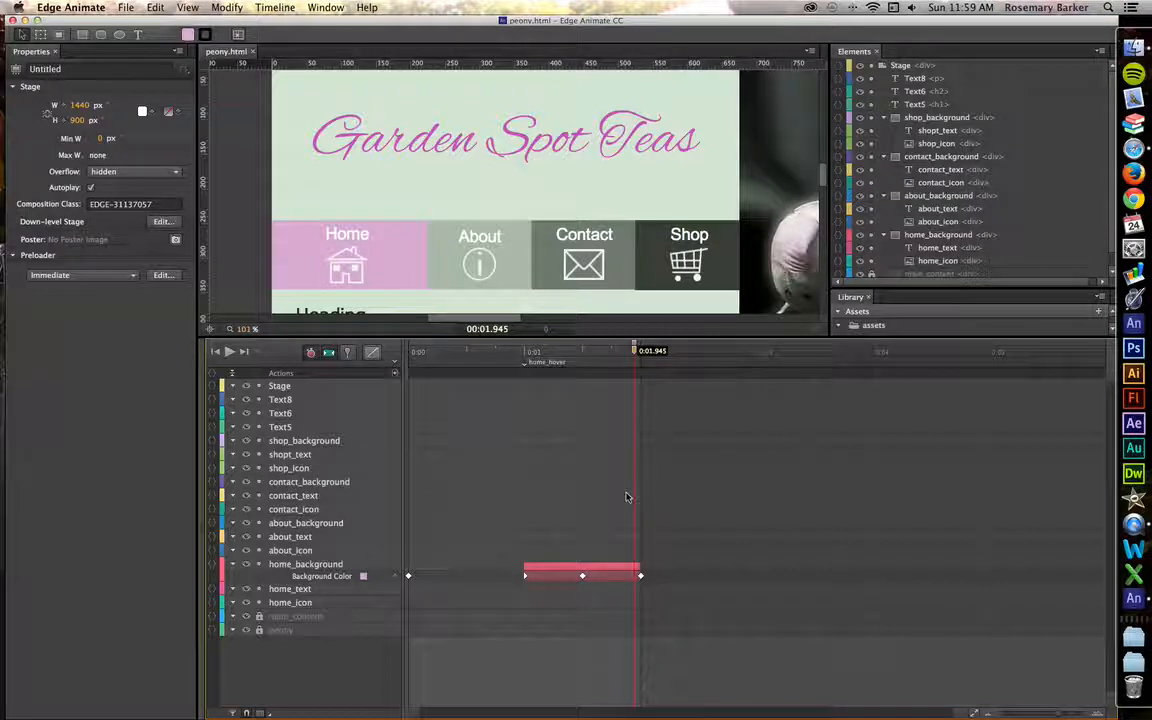
mouse_move(554, 598)
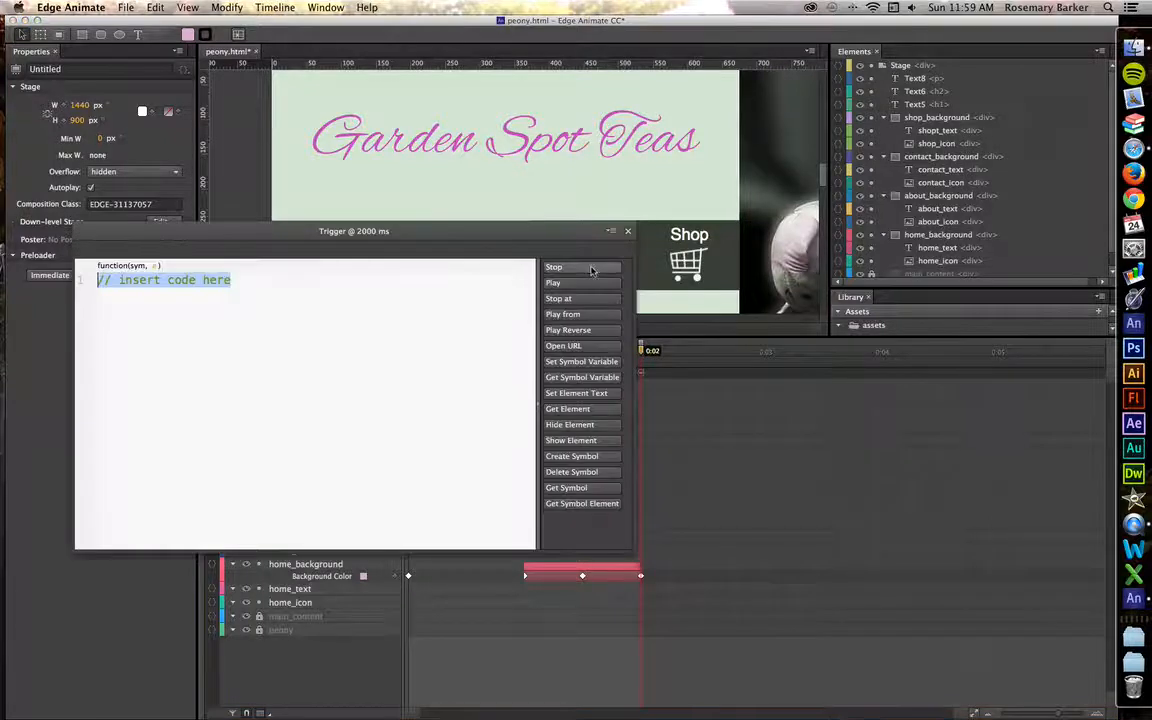
left_click(554, 266)
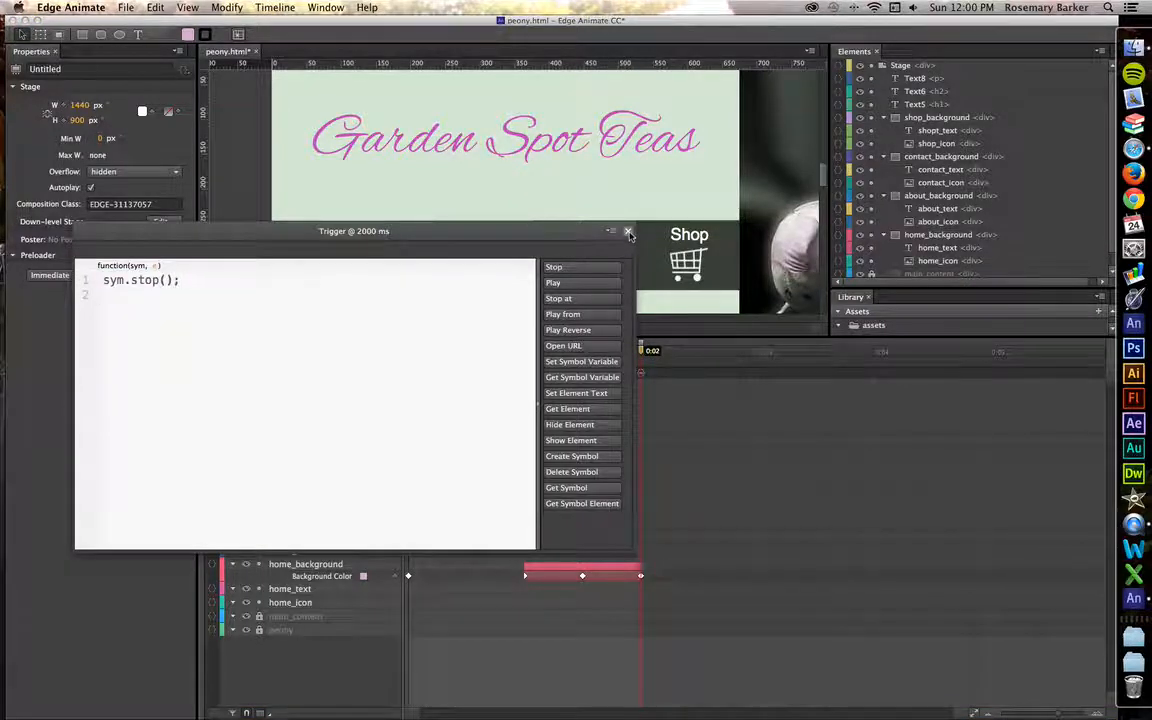
left_click(628, 232)
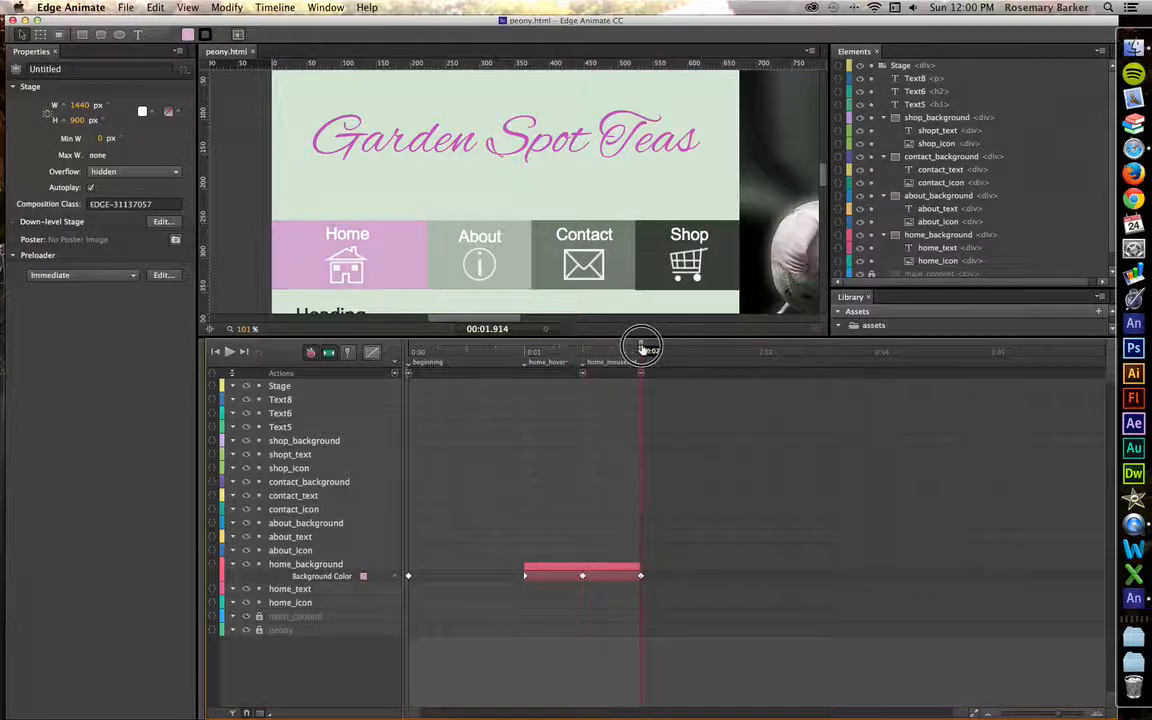
left_click_drag(642, 348, 516, 348)
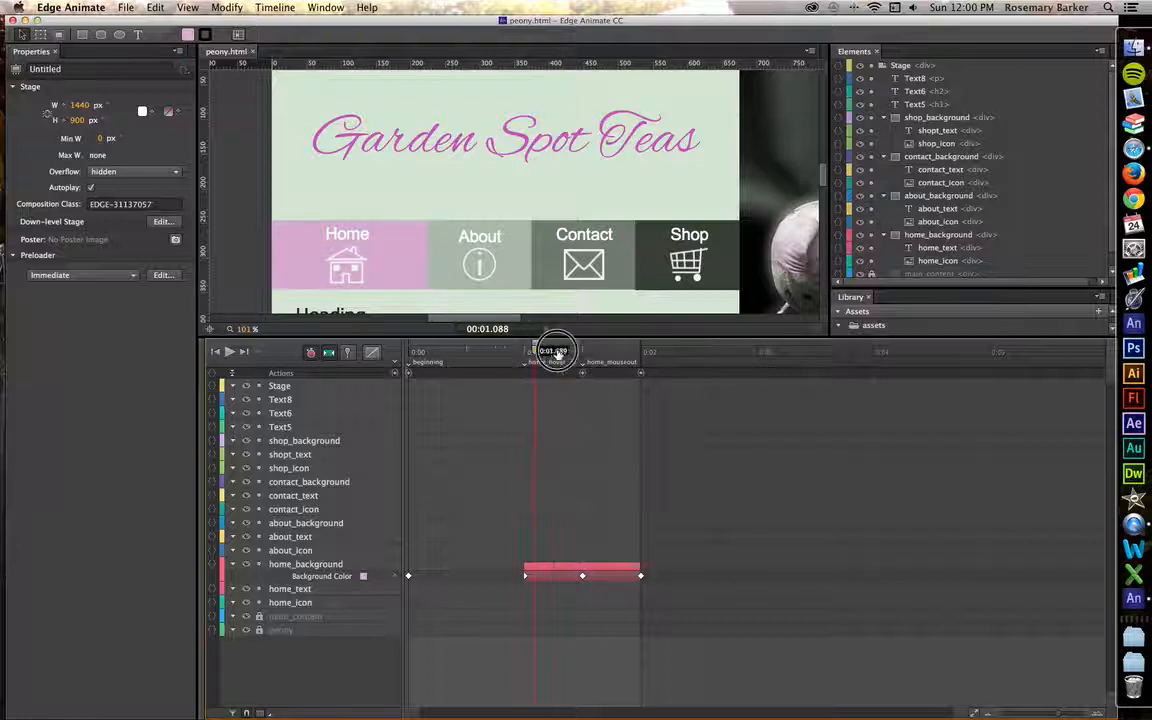
left_click_drag(556, 352, 640, 352)
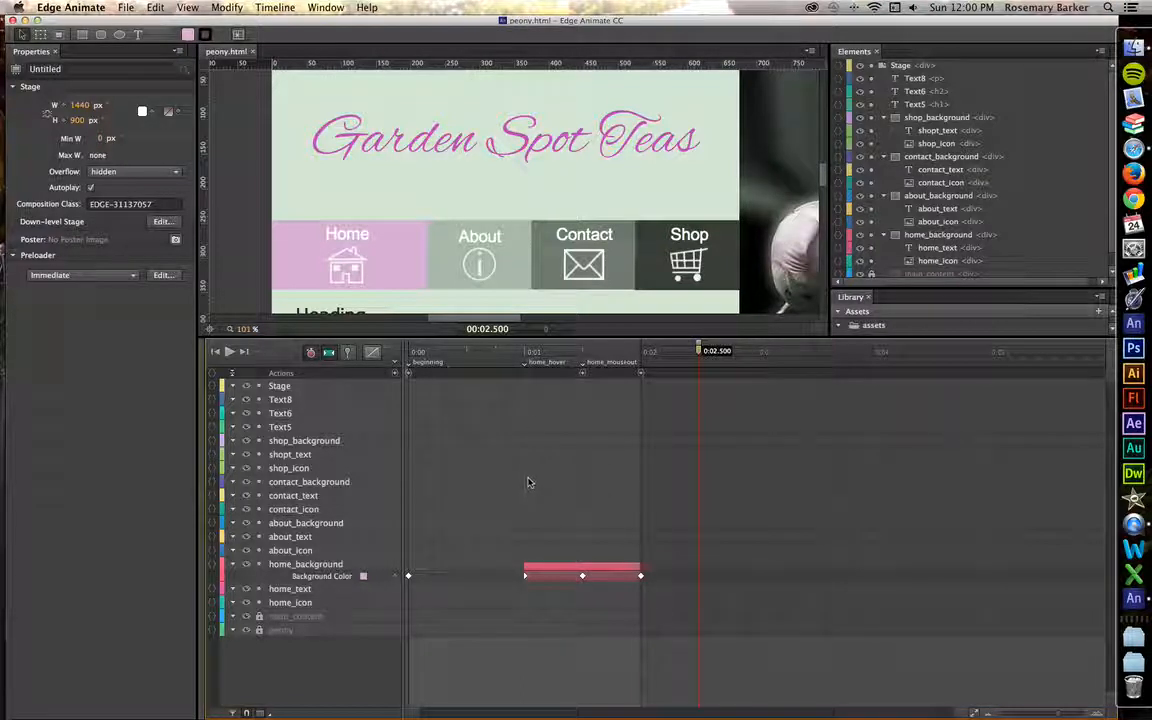
mouse_move(684, 400)
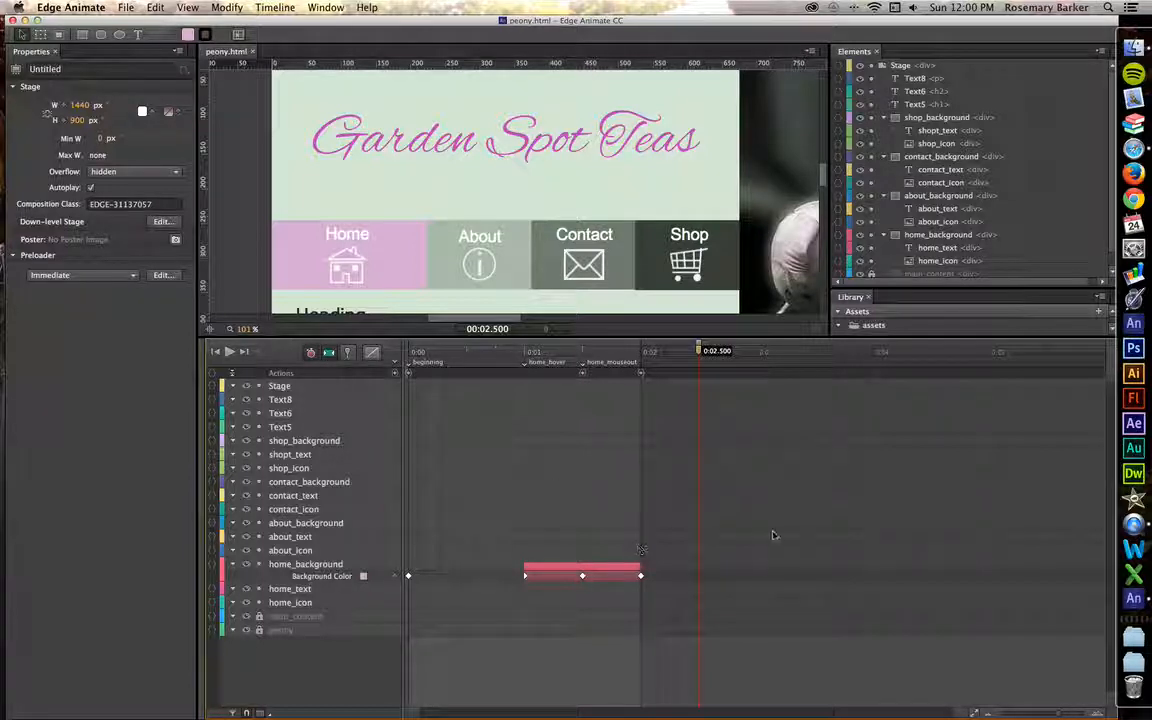
mouse_move(560, 478)
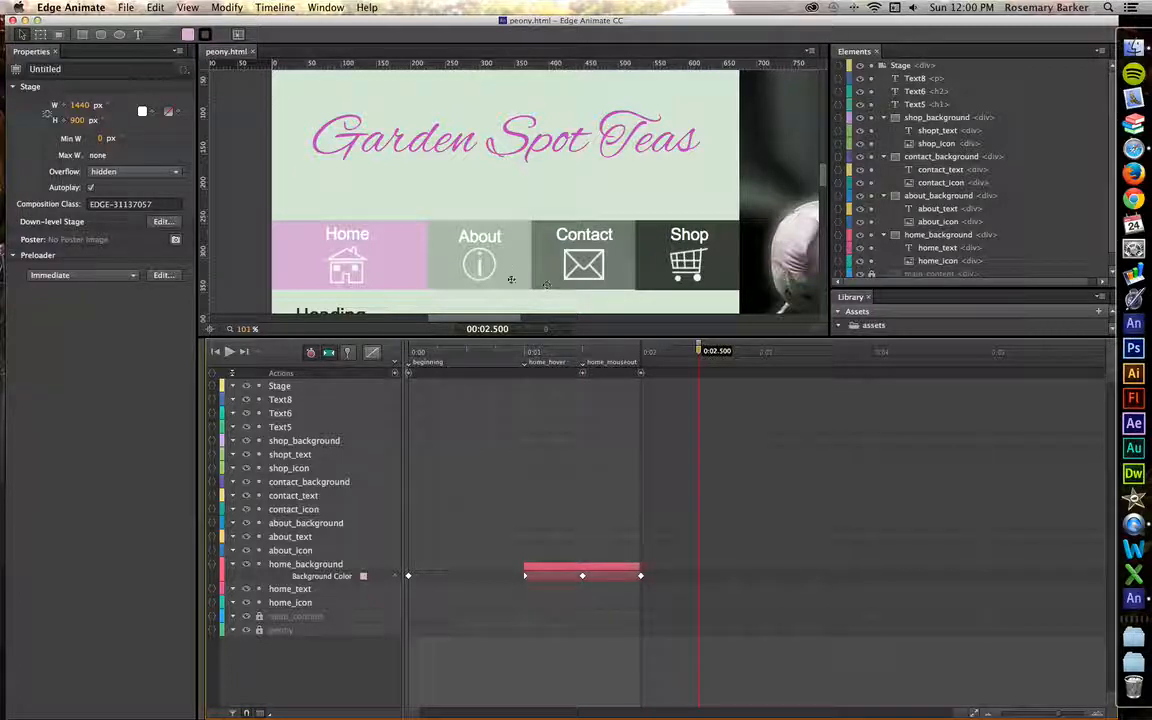
- Keyframe about_background's colour change starting at 2.5 seconds, ending at 3 seconds
left_click(480, 256)
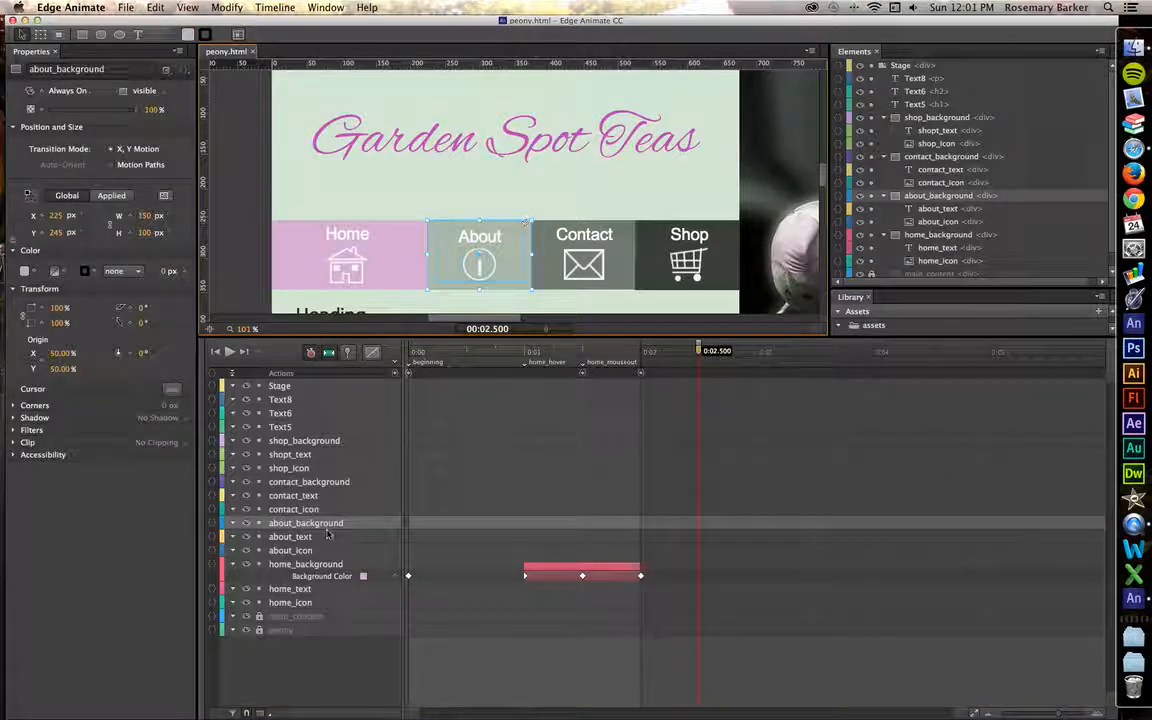
mouse_move(360, 528)
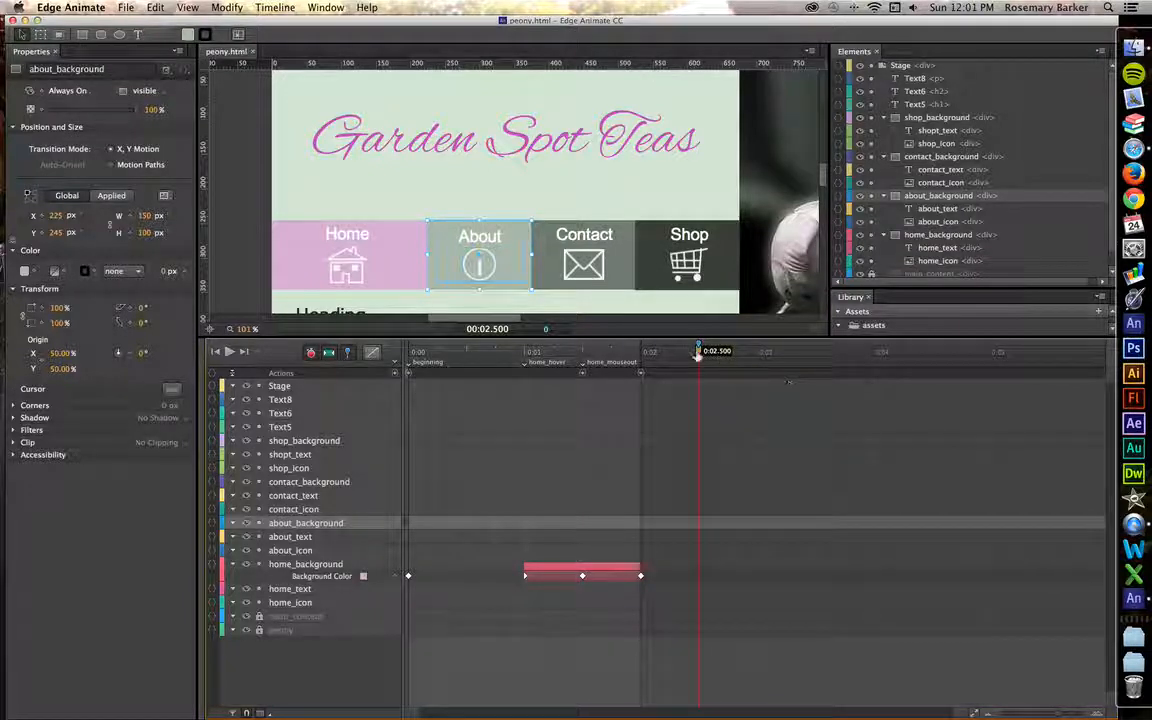
left_click_drag(698, 352, 764, 352)
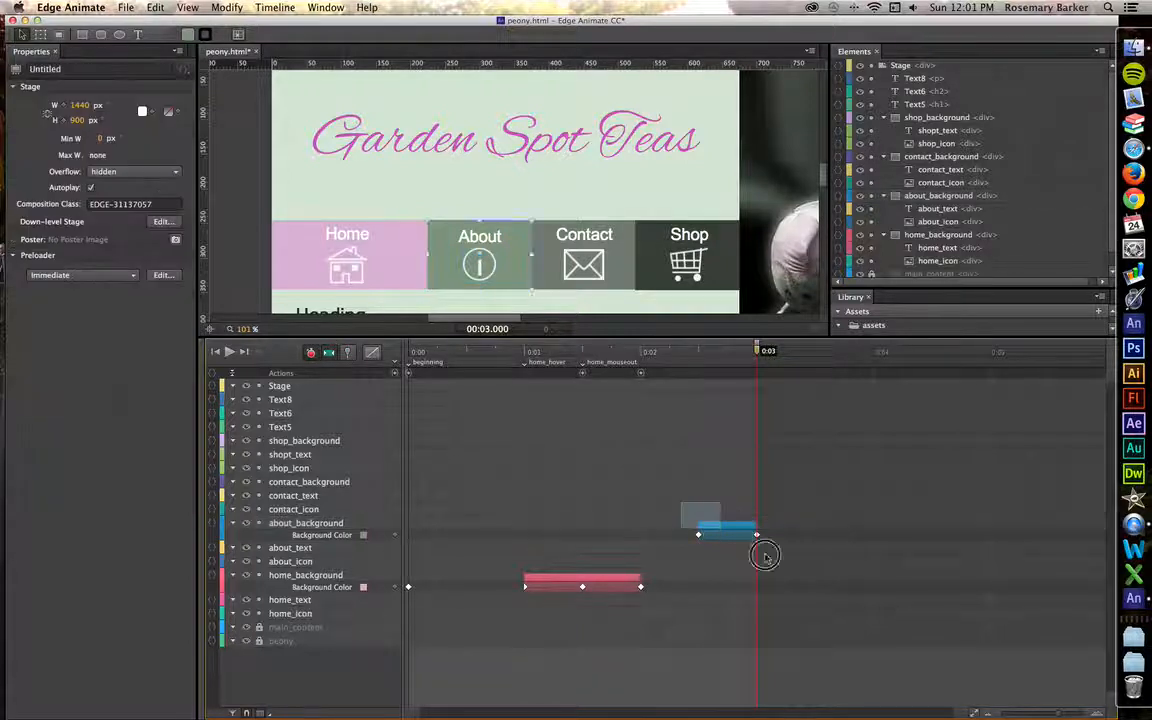
left_click(720, 534)
type("sym.stop();")
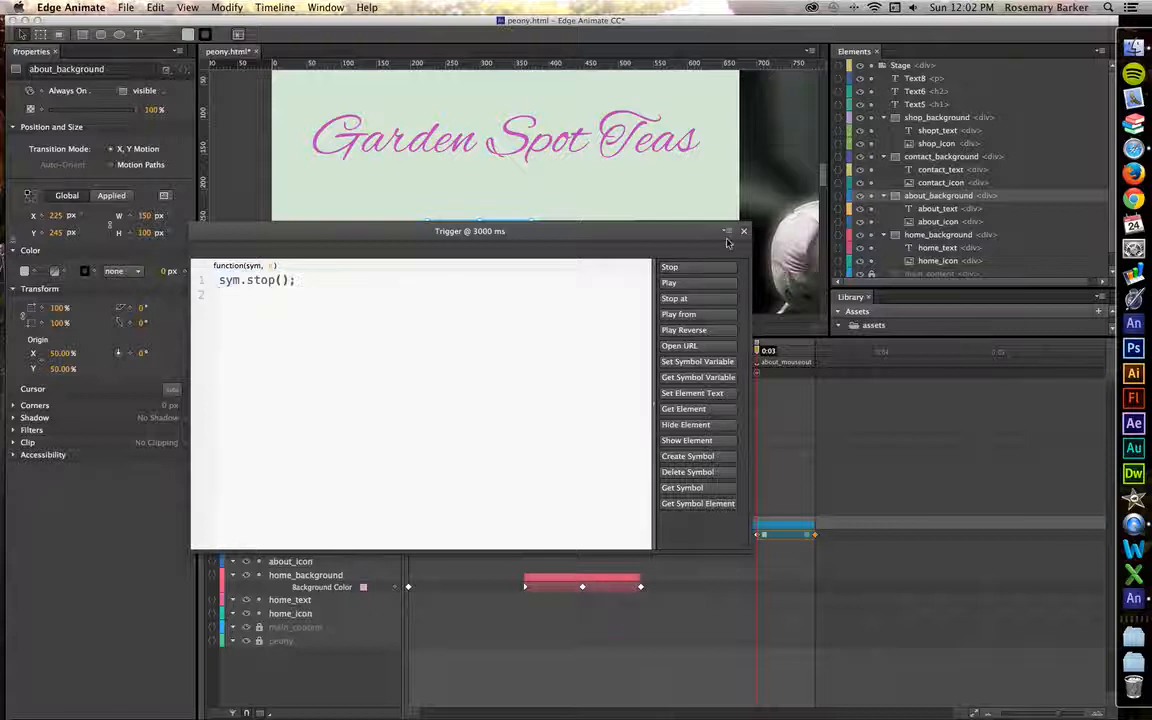
- Add a 3500 ms timeline trigger containing sym.stop(); and close its code window
left_click(744, 232)
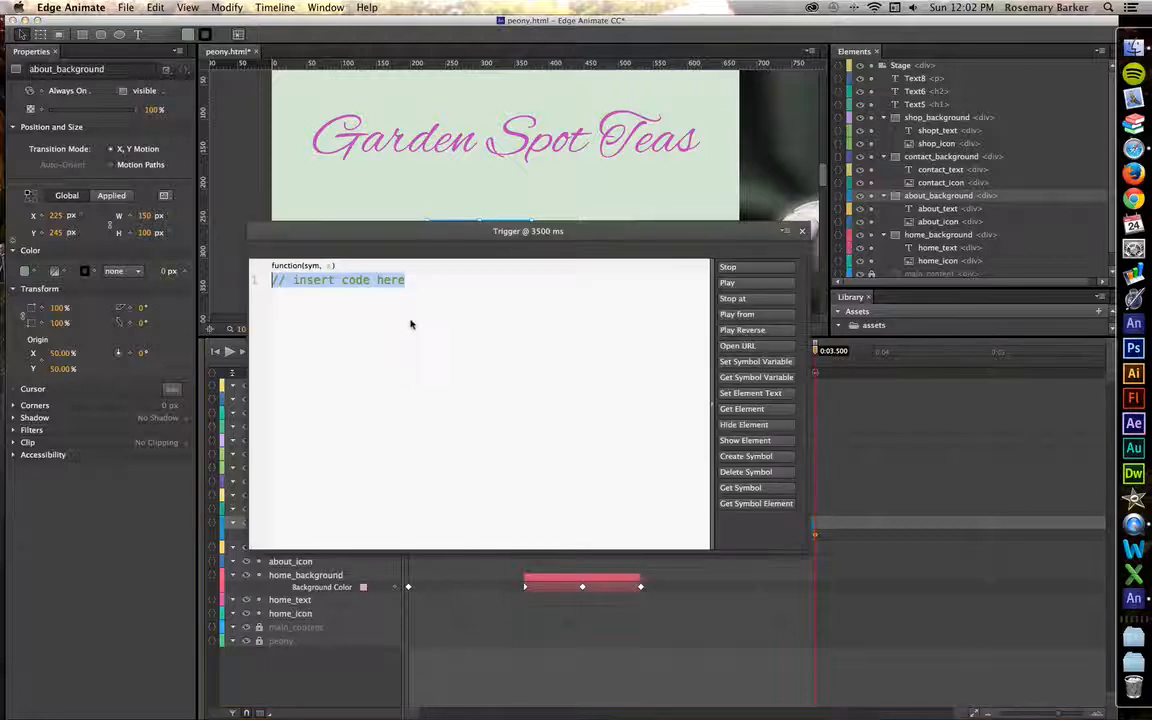
type("sym.stop();")
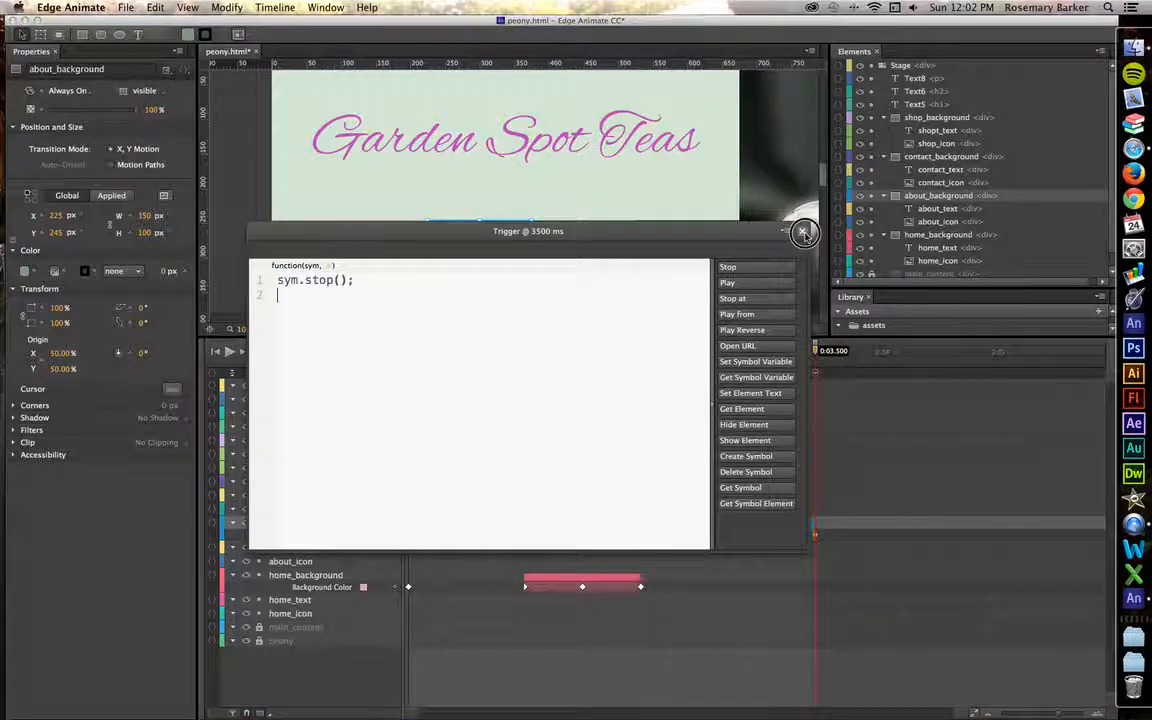
left_click(804, 232)
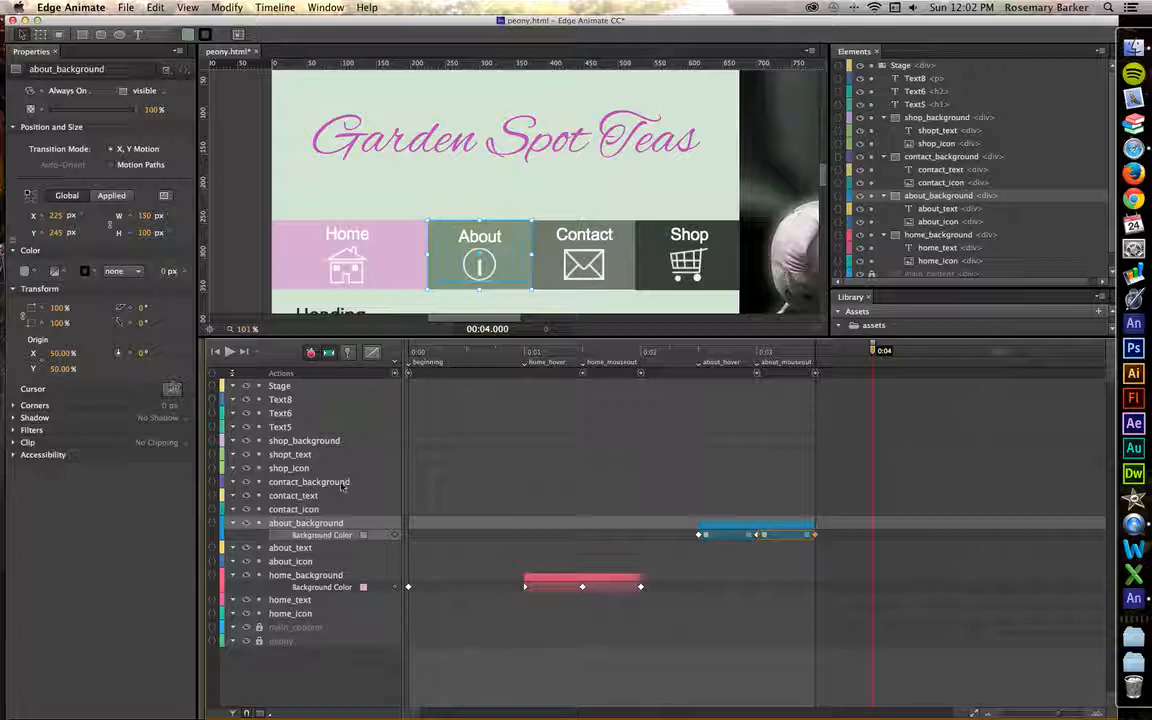
- Keyframe contact_background darkening to a deeper colour between 4 and 5 seconds and preview it
left_click(308, 480)
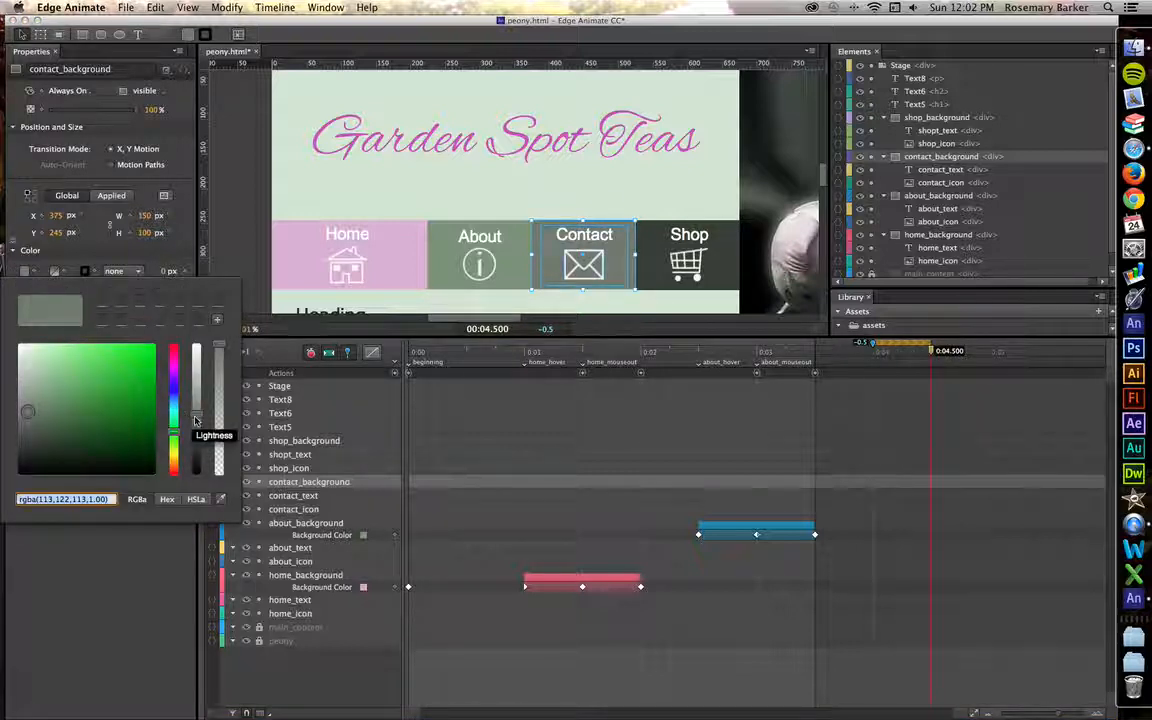
left_click_drag(196, 418, 200, 432)
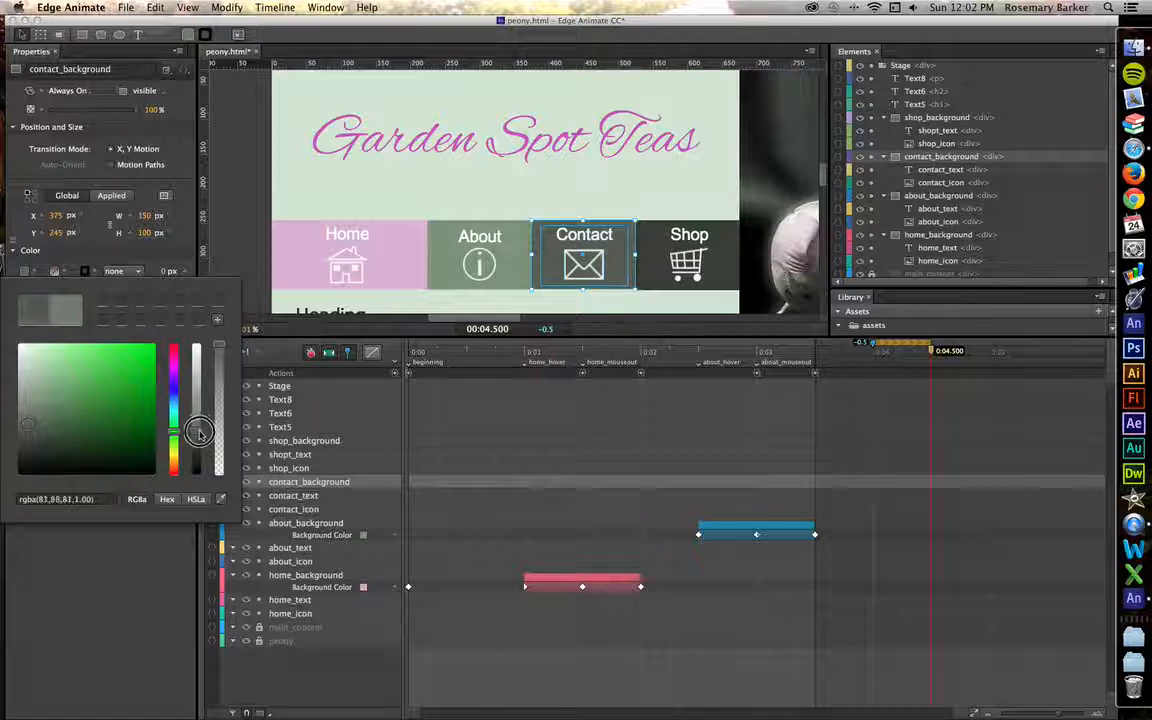
left_click_drag(198, 432, 198, 438)
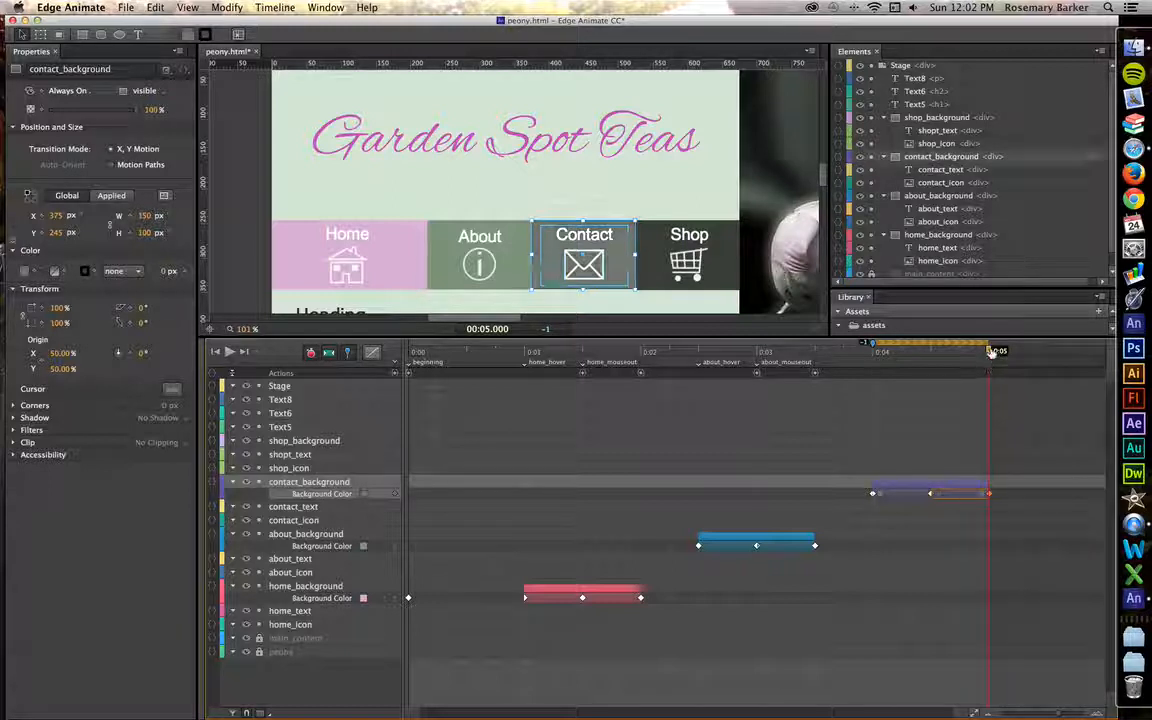
left_click_drag(996, 352, 890, 362)
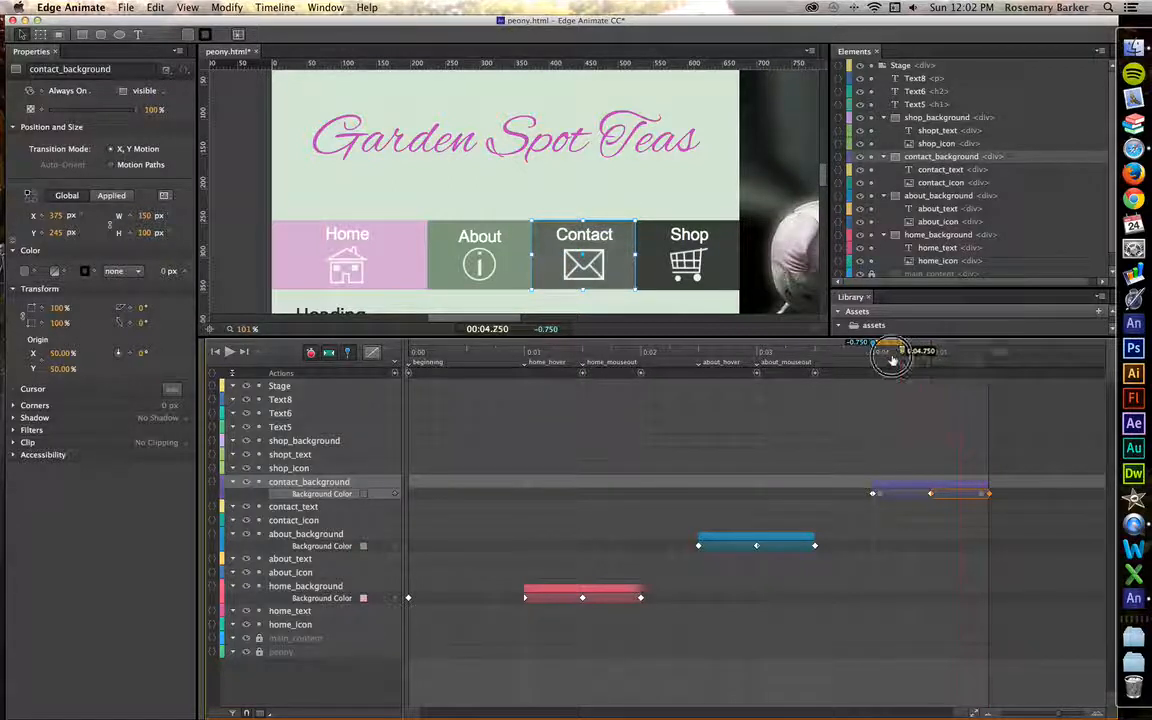
left_click_drag(890, 352, 784, 362)
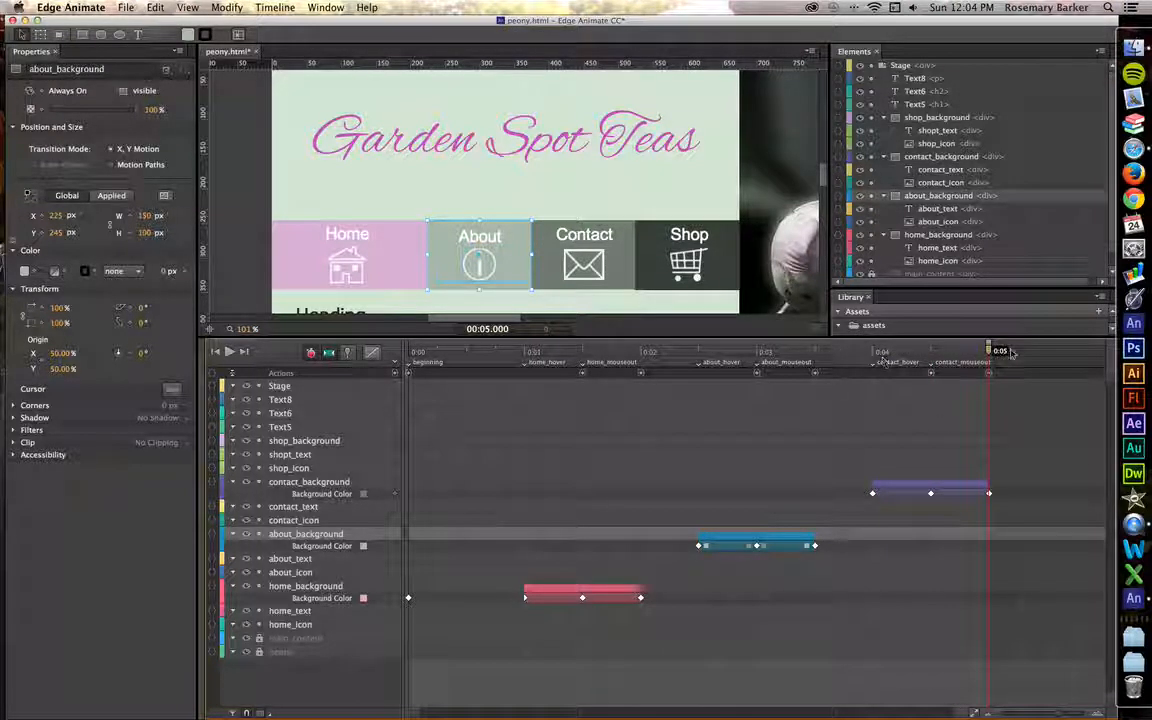
- Keyframe shop_background's colour transition beginning at 6 seconds
left_click_drag(1000, 352, 1050, 352)
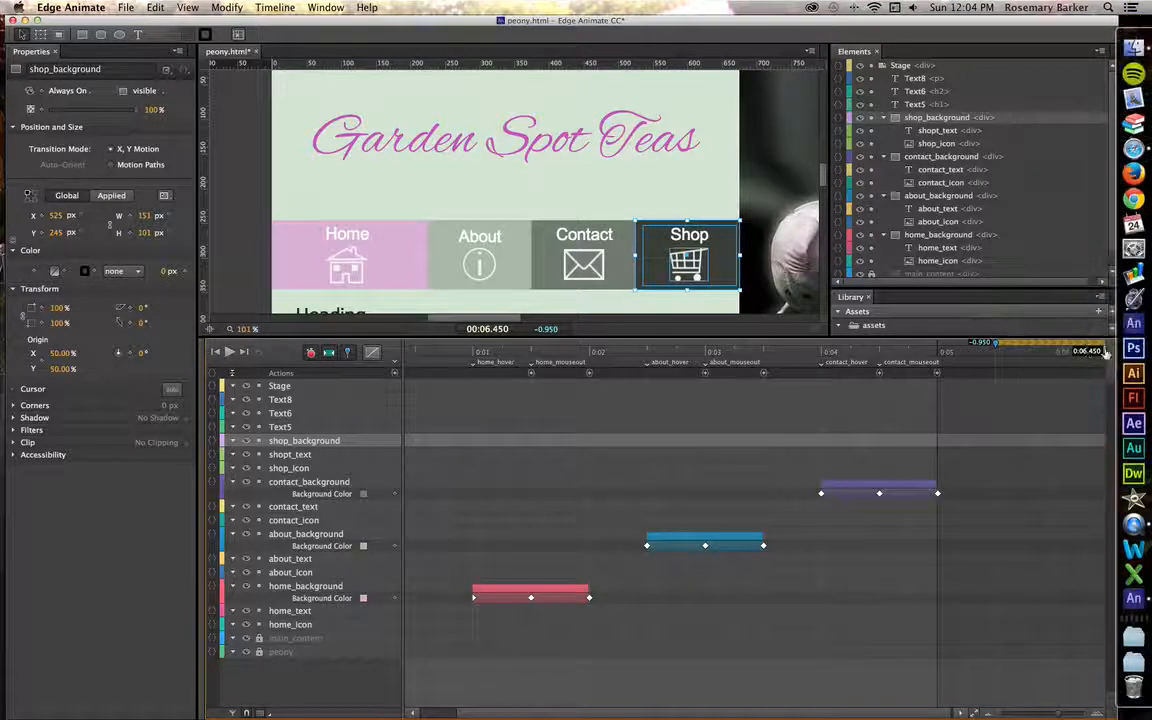
left_click_drag(1096, 352, 1058, 352)
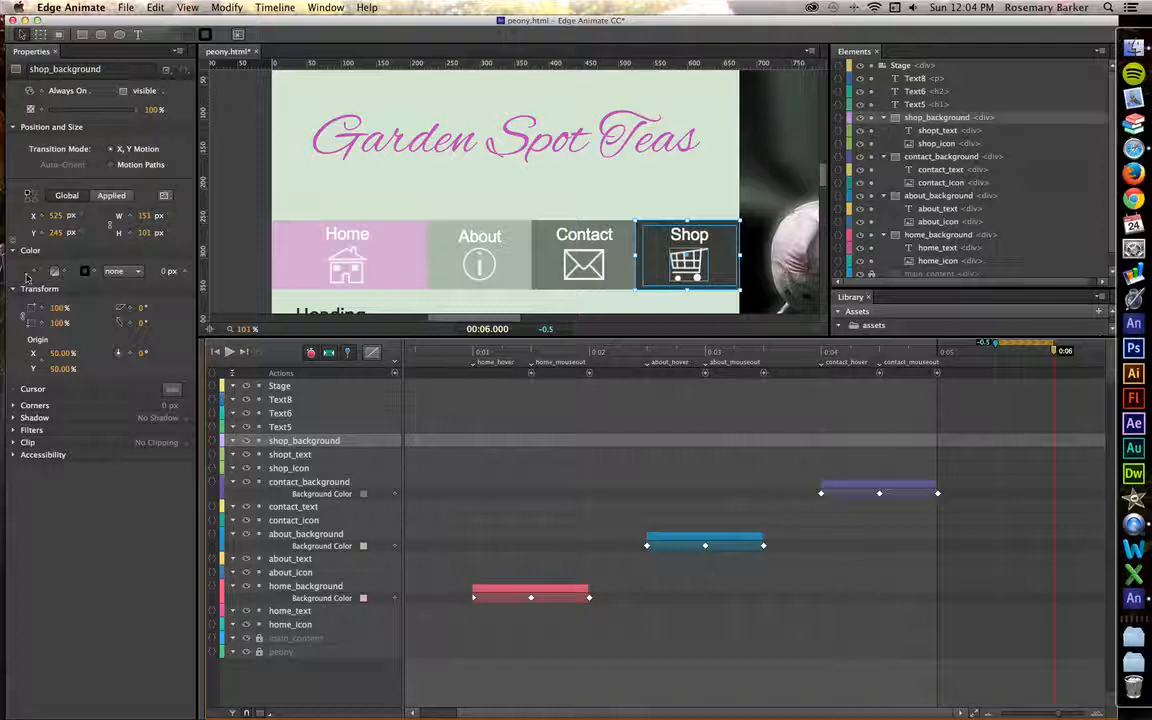
left_click(84, 272)
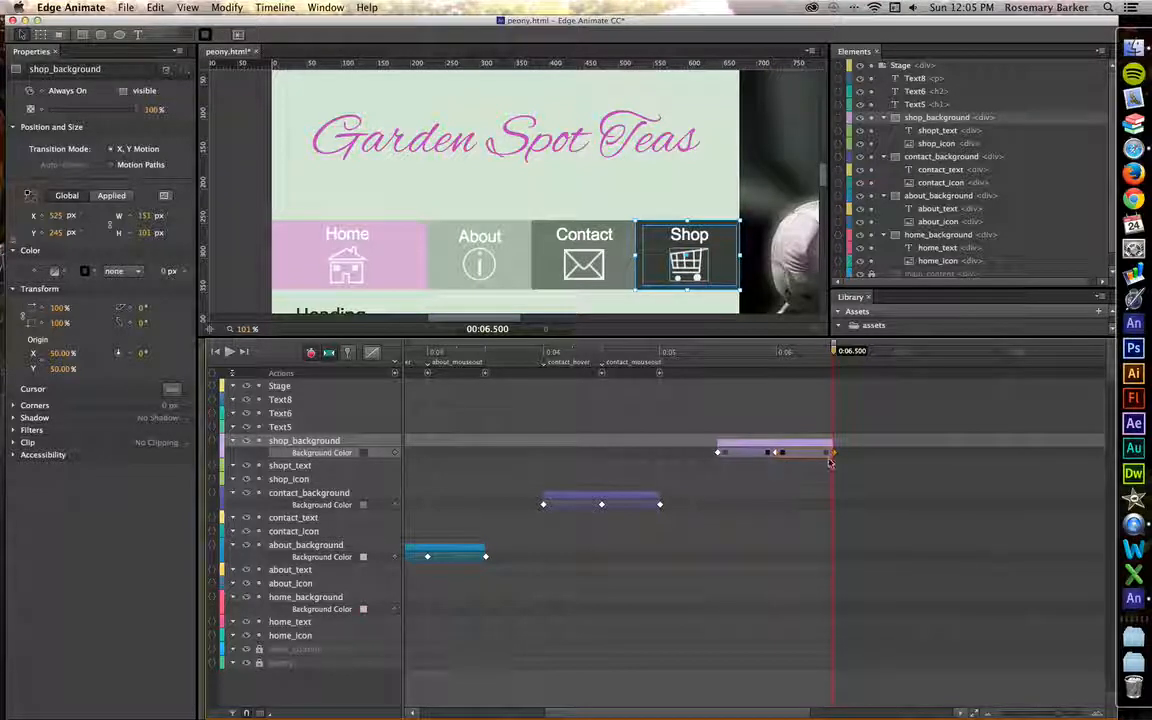
left_click(584, 256)
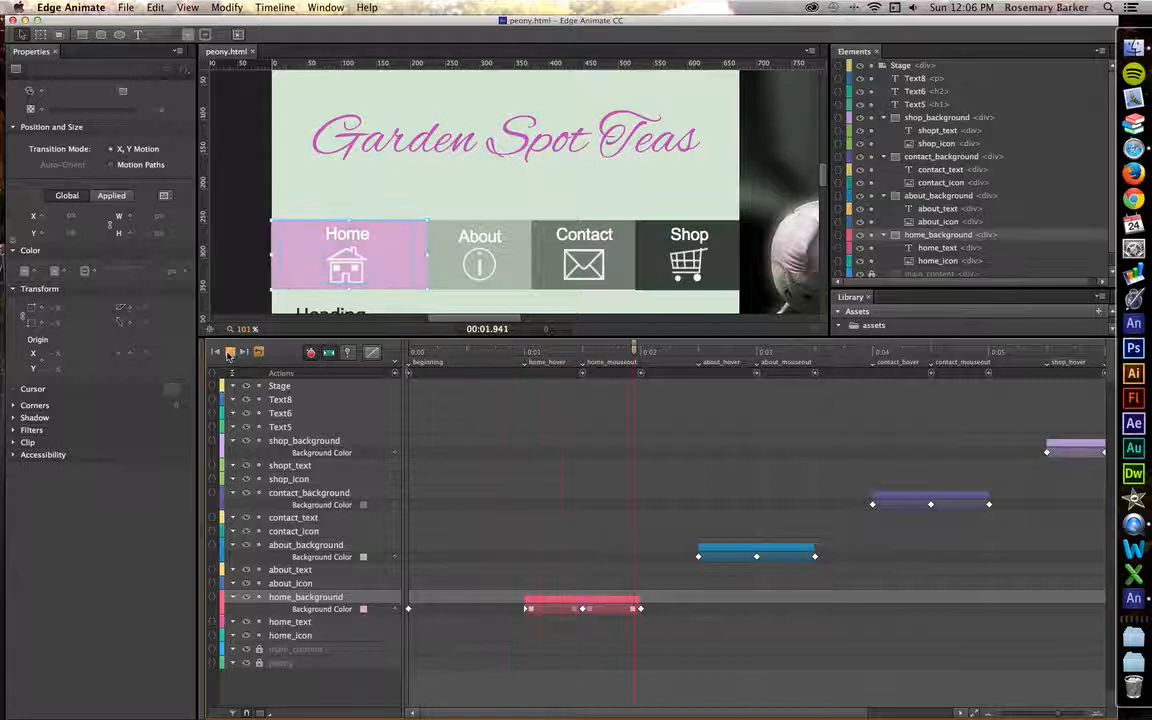
- Label the Shop animation start shop_hover and return the timeline to the beginning
left_click(228, 352)
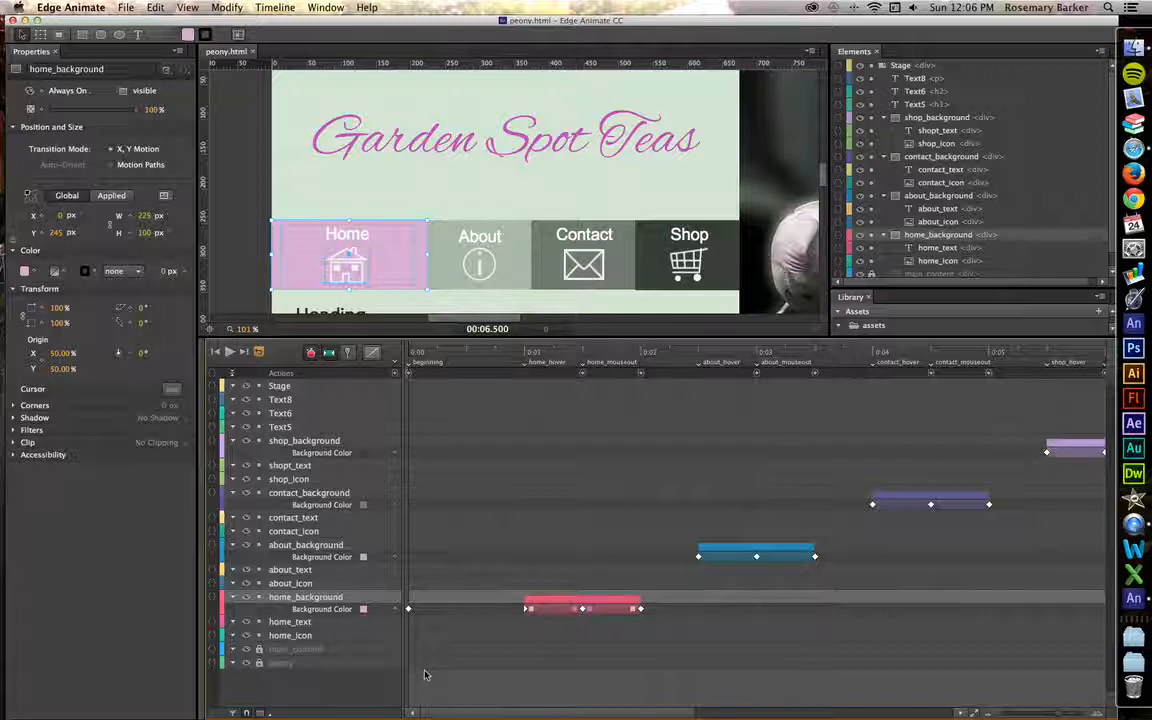
mouse_move(398, 636)
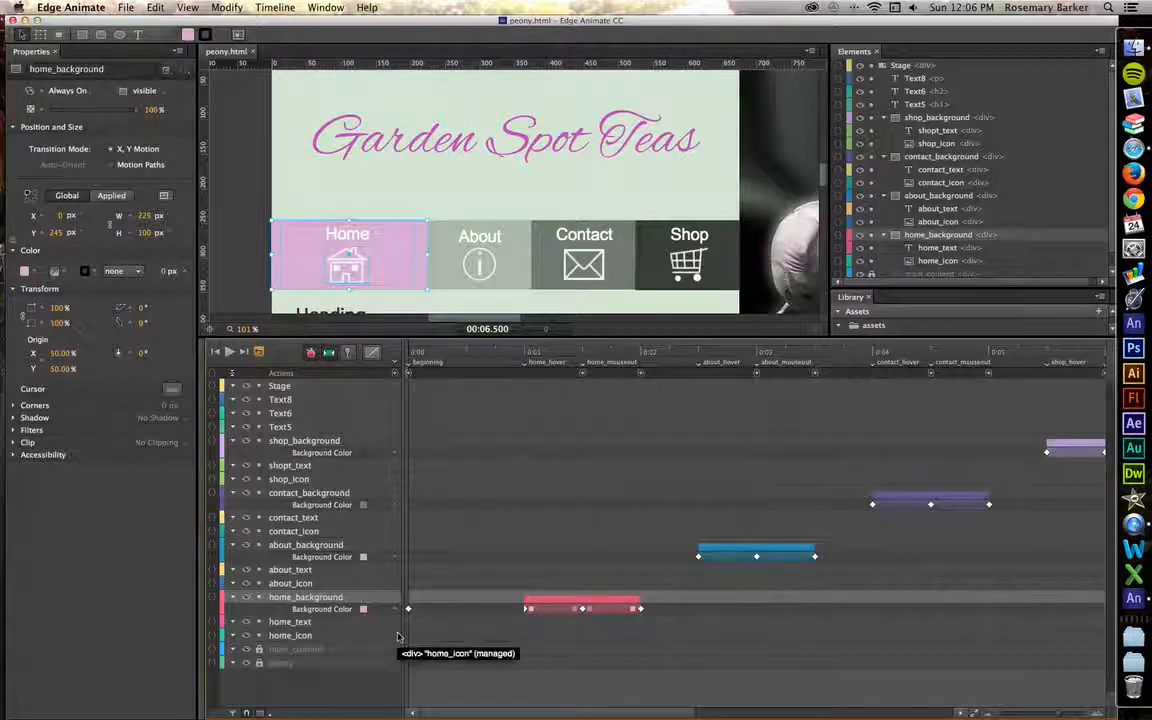
mouse_move(764, 368)
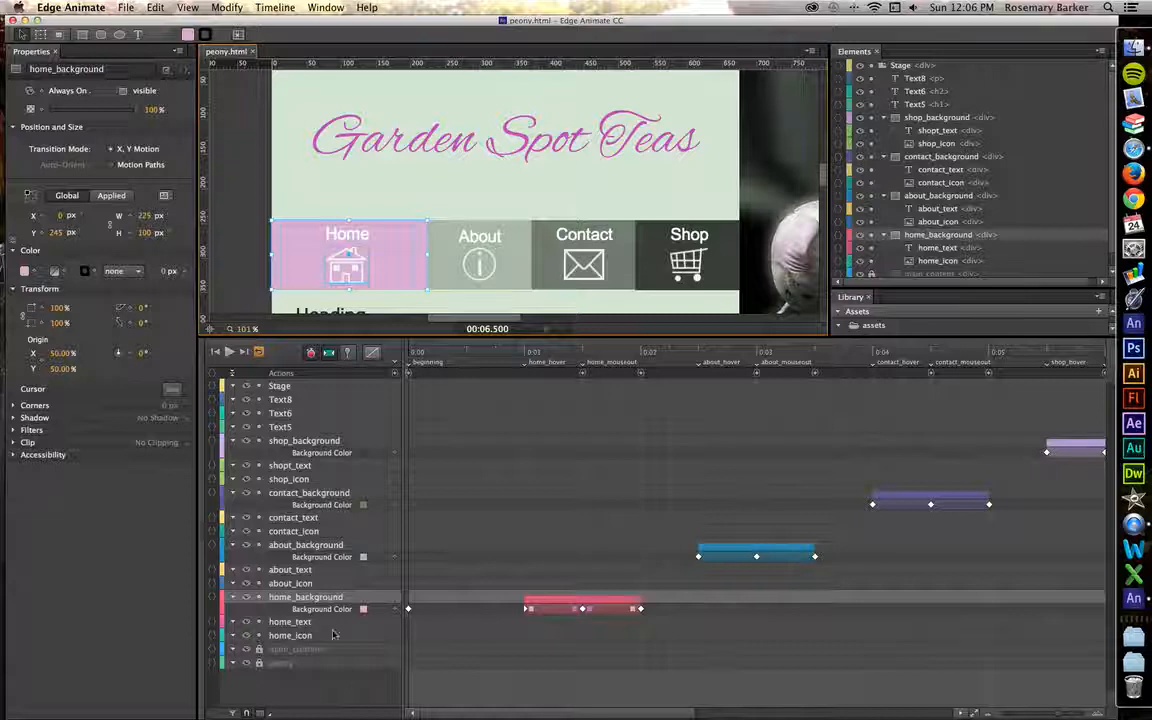
- Select the home_text layer in the Timeline, ready for attaching actions
left_click(290, 620)
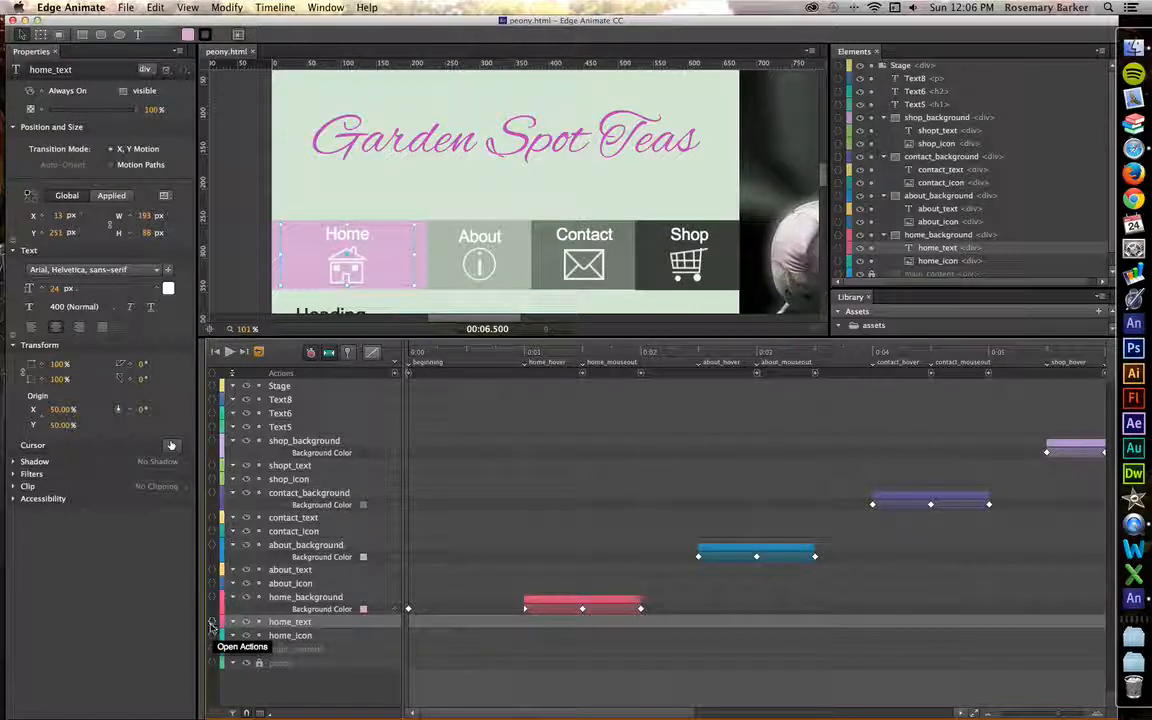
- Add a mouseover action to home_text that plays from the home_hover label
left_click(212, 620)
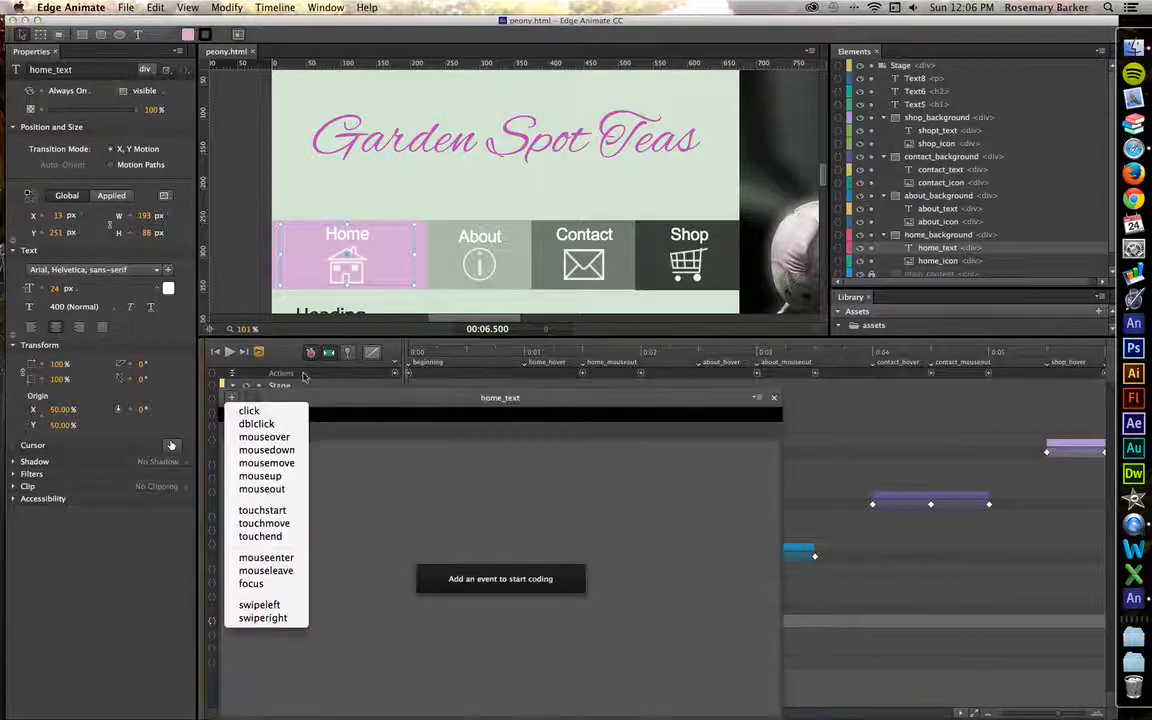
left_click(264, 436)
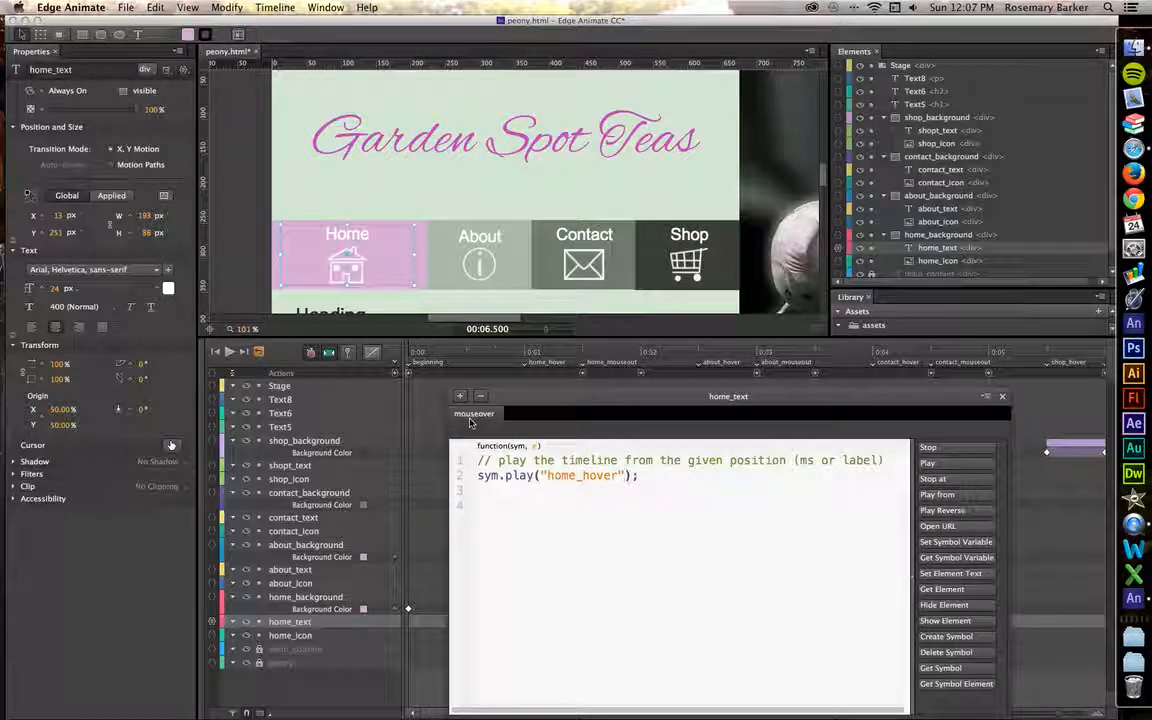
- Add a mouseout event to home_text with a Play From snippet
left_click(472, 412)
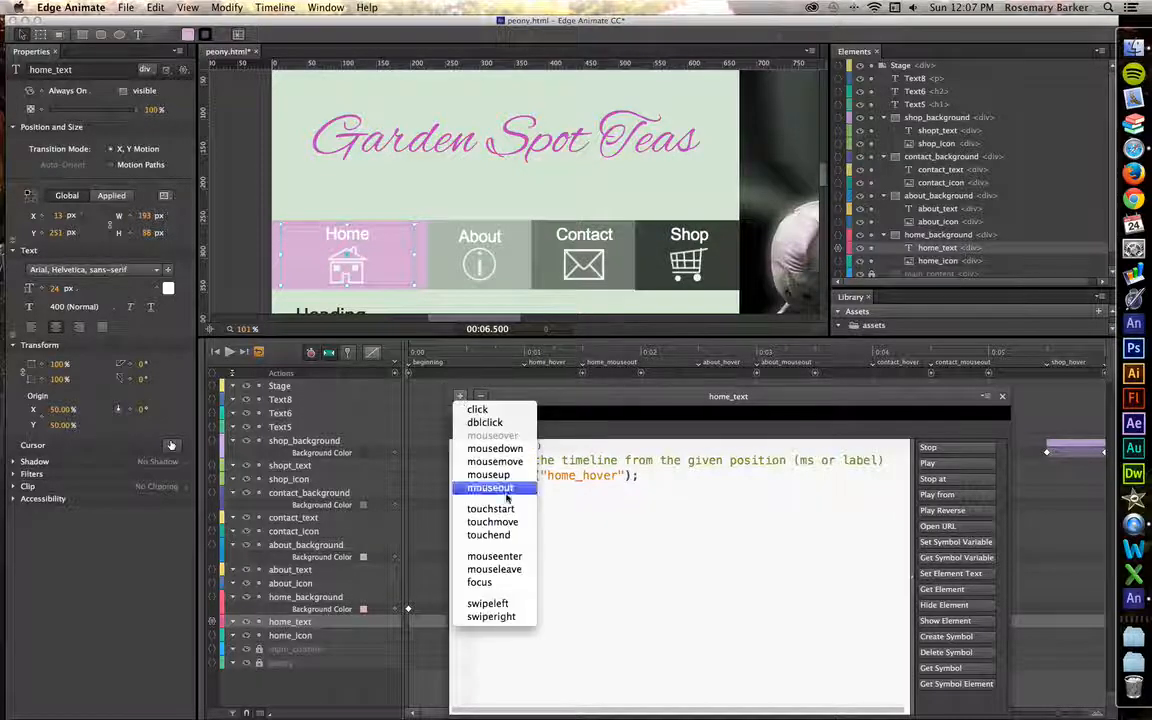
left_click(488, 474)
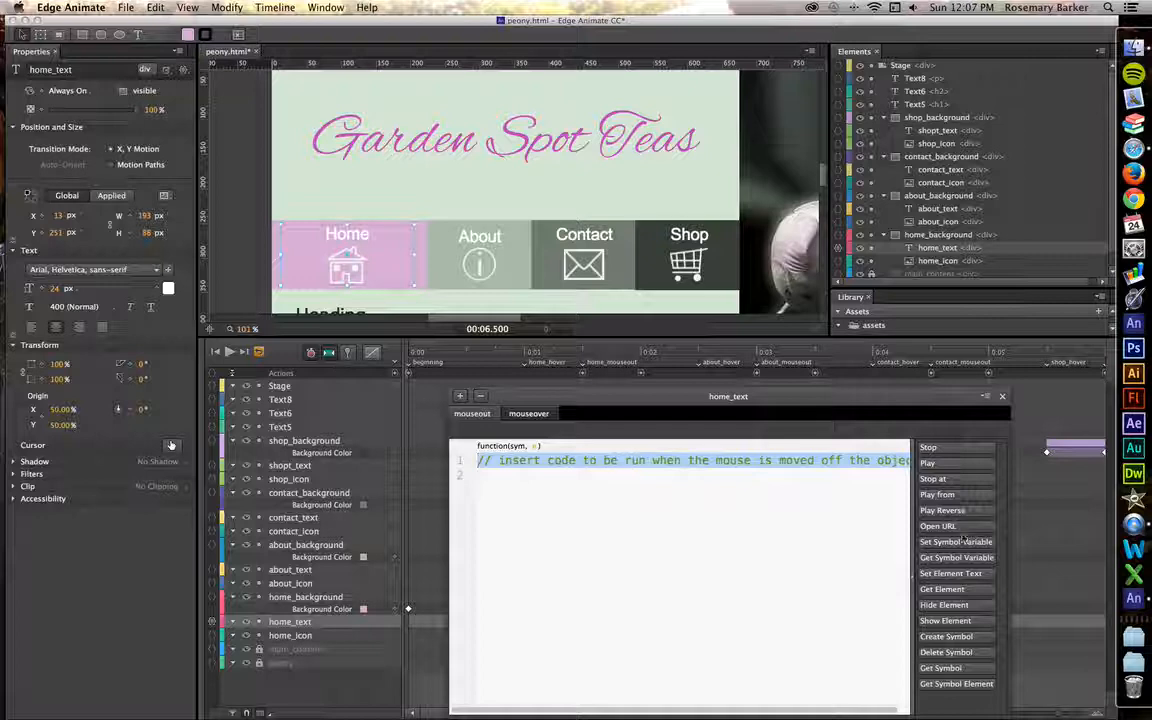
left_click(928, 464)
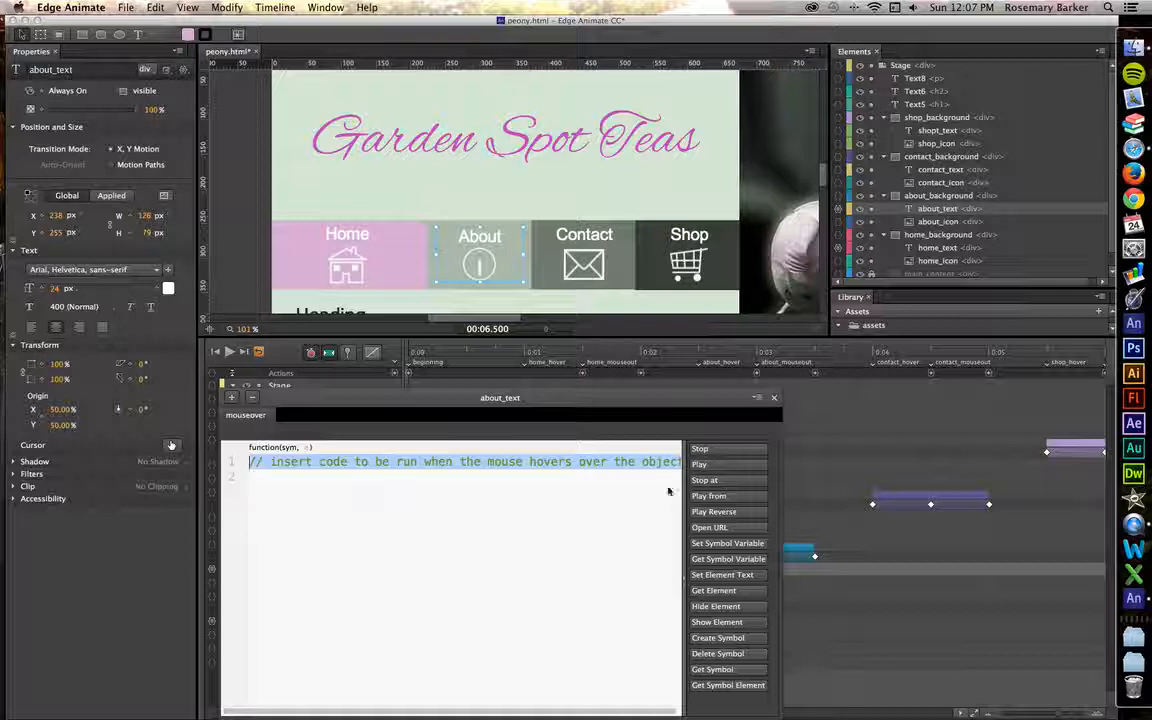
- Give about_text a mouseover playing about_hover and a mouseout with a Play From snippet
left_click(708, 496)
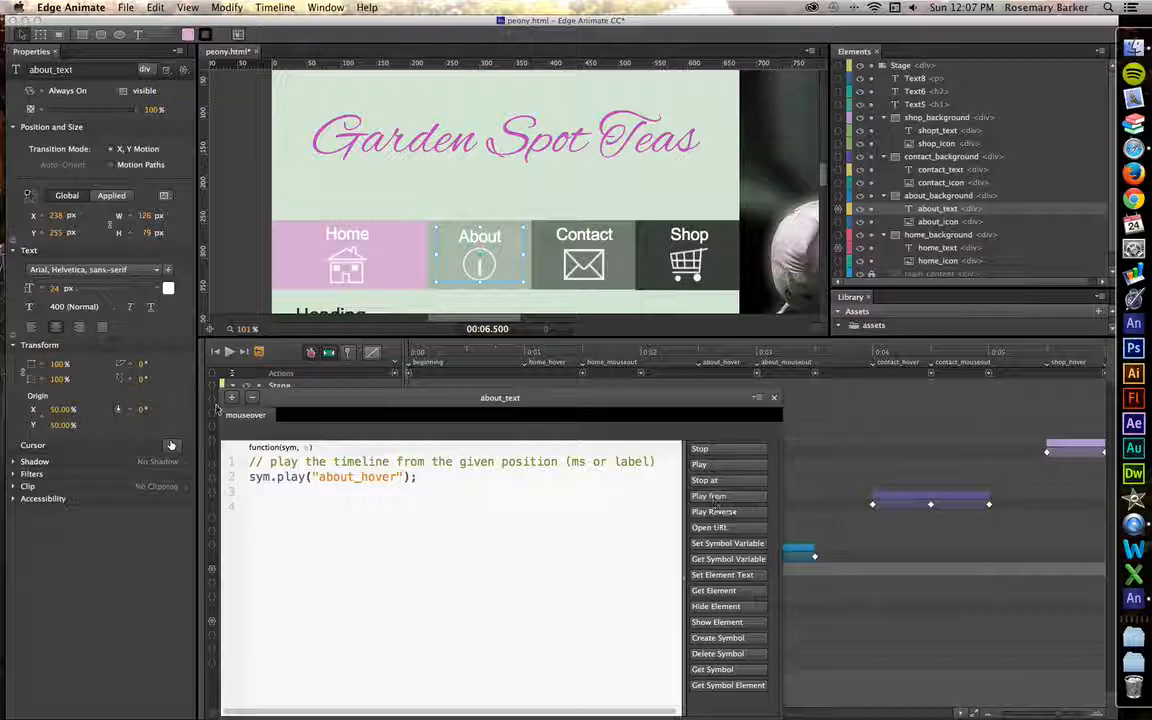
left_click(246, 414)
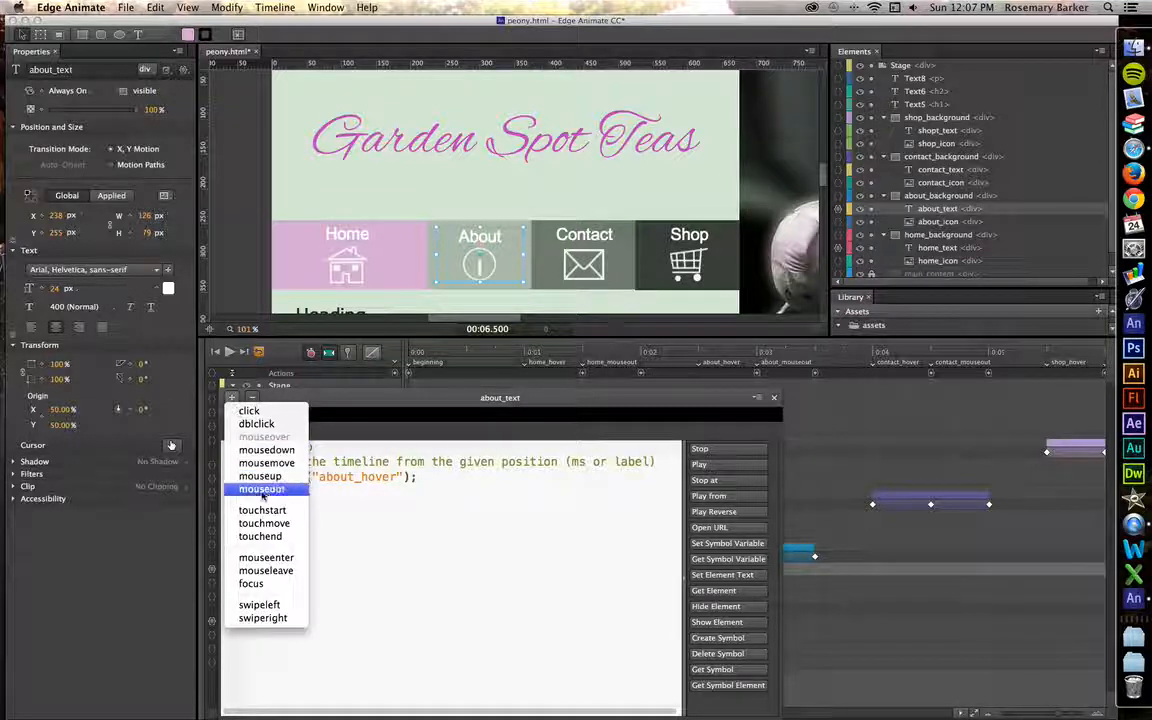
left_click(262, 488)
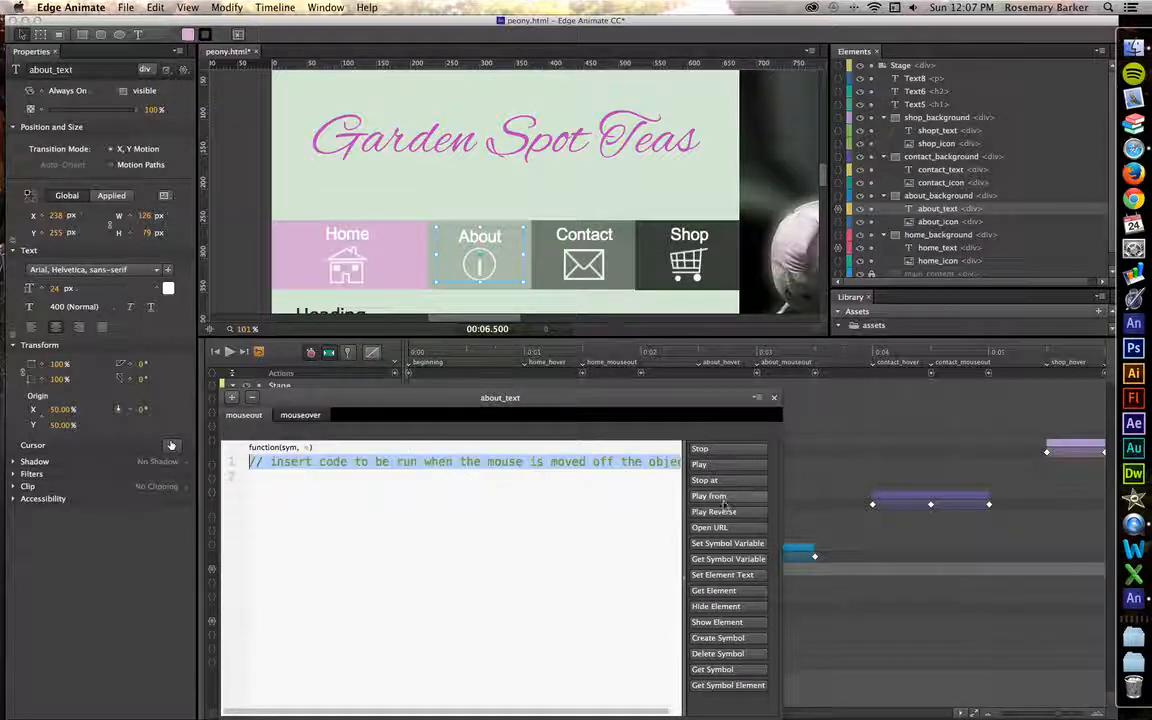
left_click(708, 496)
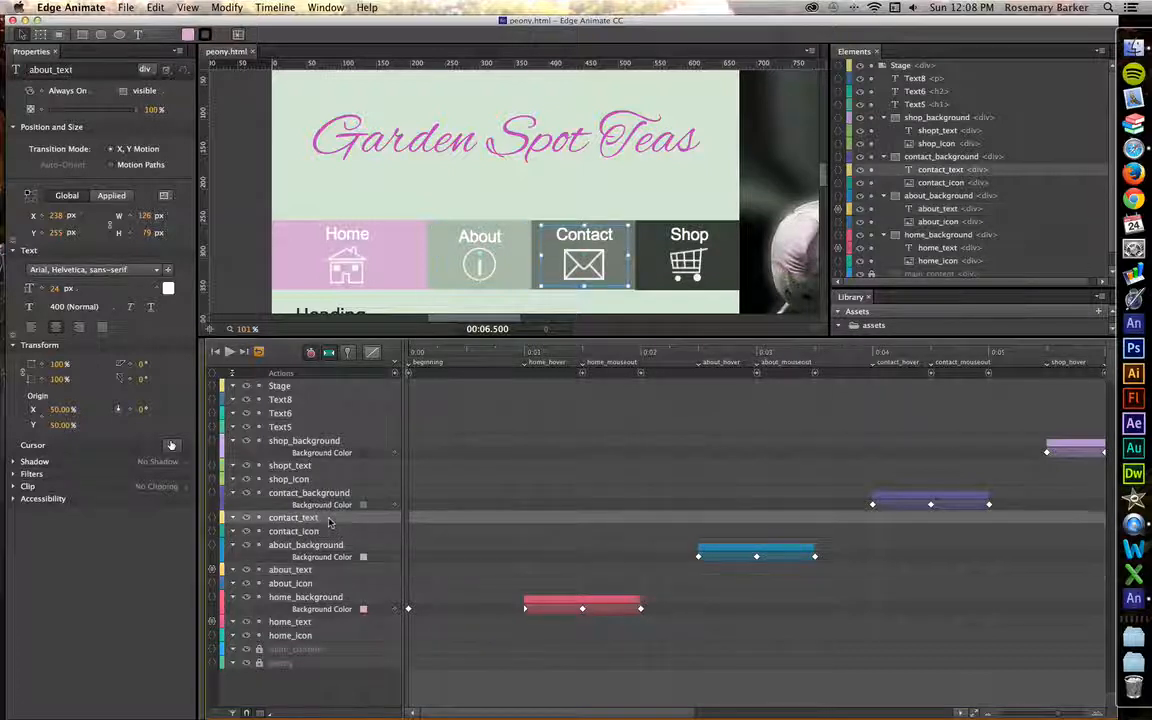
- Give contact_text mouseover and mouseout Play From actions, entering the contact_mouseout label
left_click(330, 516)
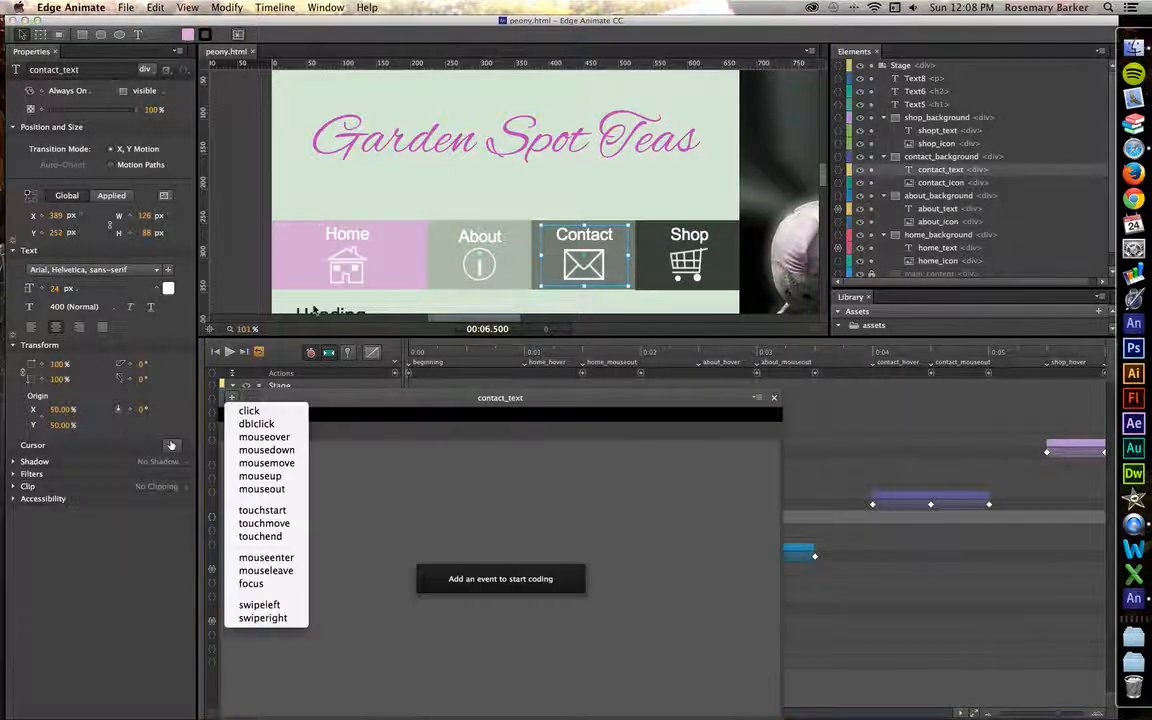
left_click(264, 436)
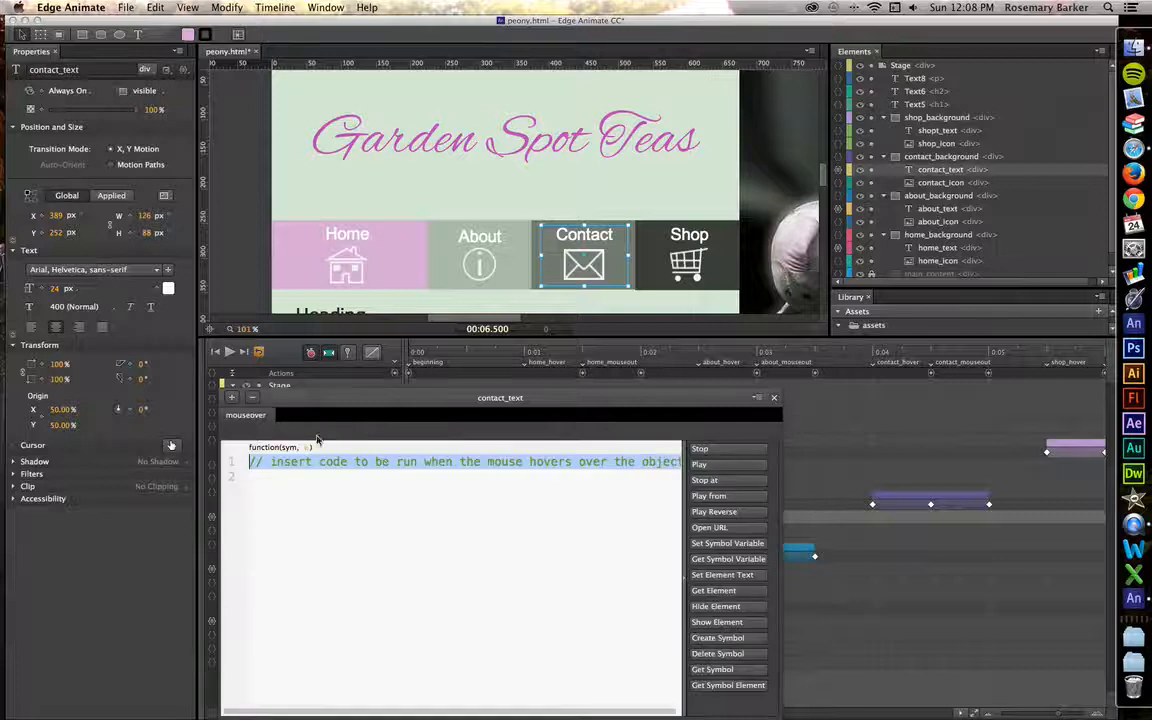
left_click(708, 496)
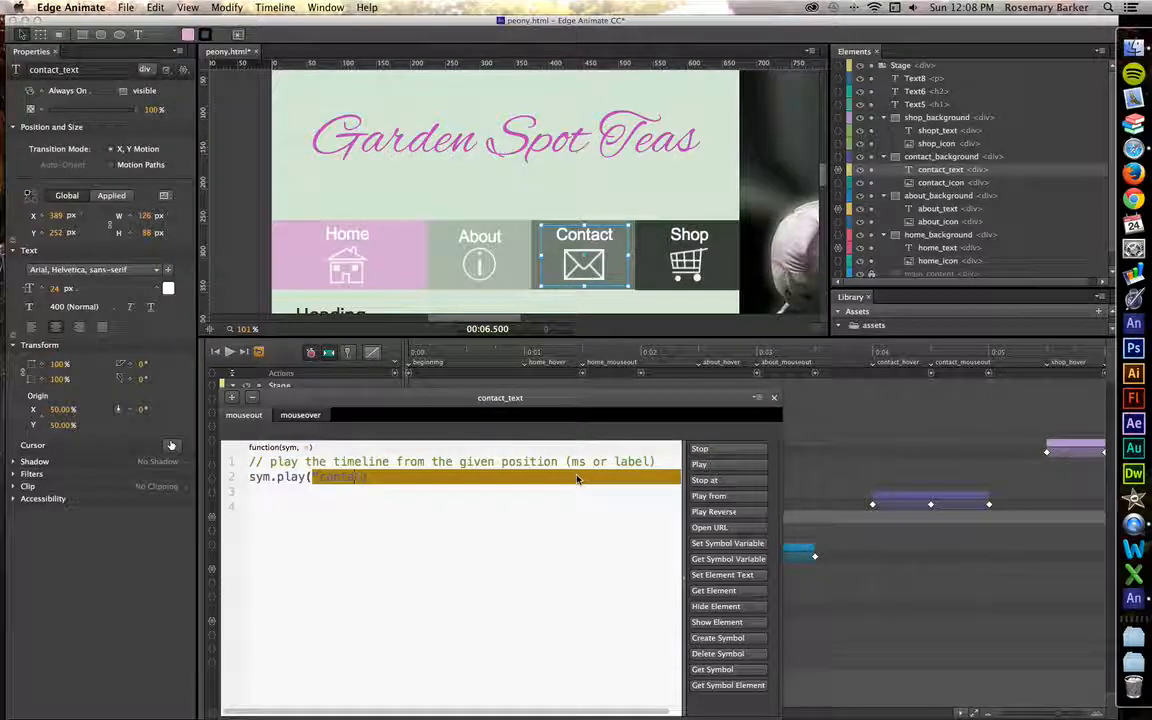
type("contact_mouseout")
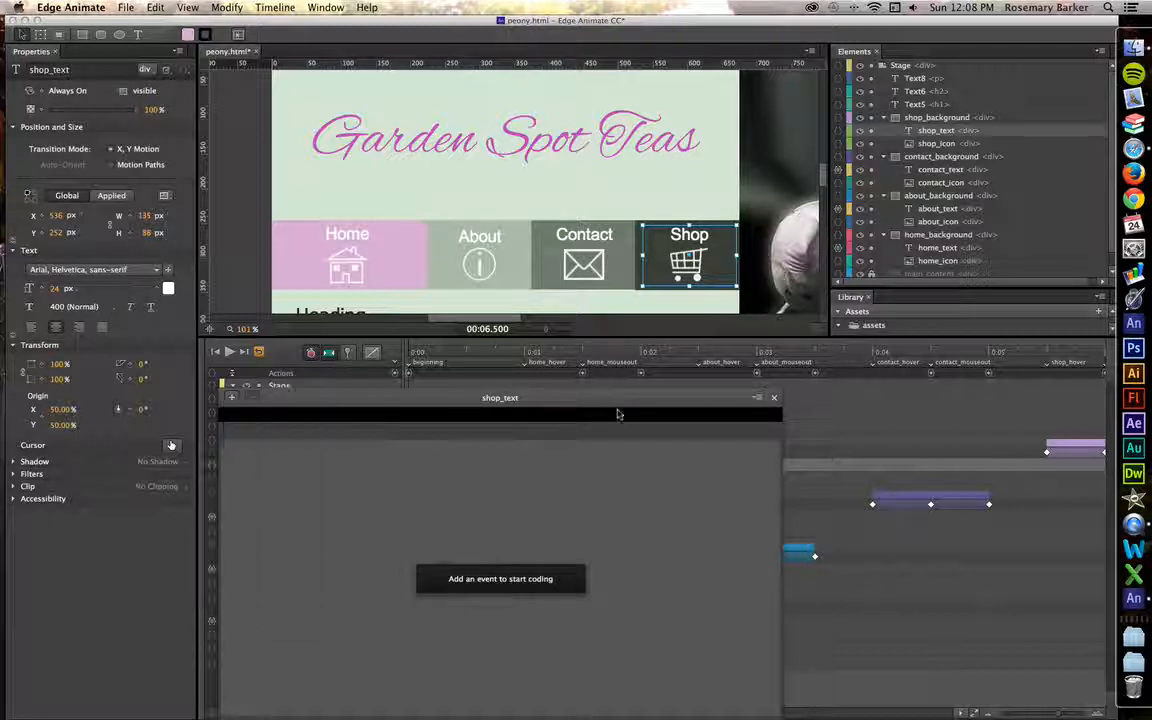
- Add a mouseover Play From action to shop_text and replace the default 1000 with the shop hover label
left_click(708, 496)
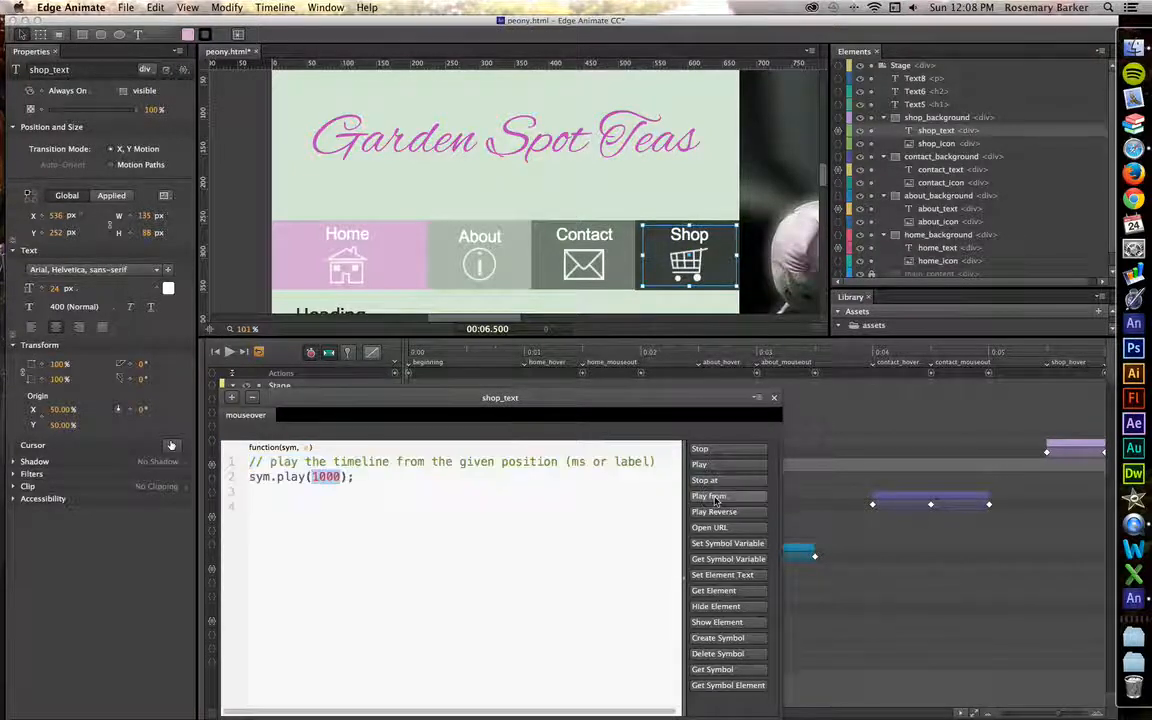
double_click(324, 476)
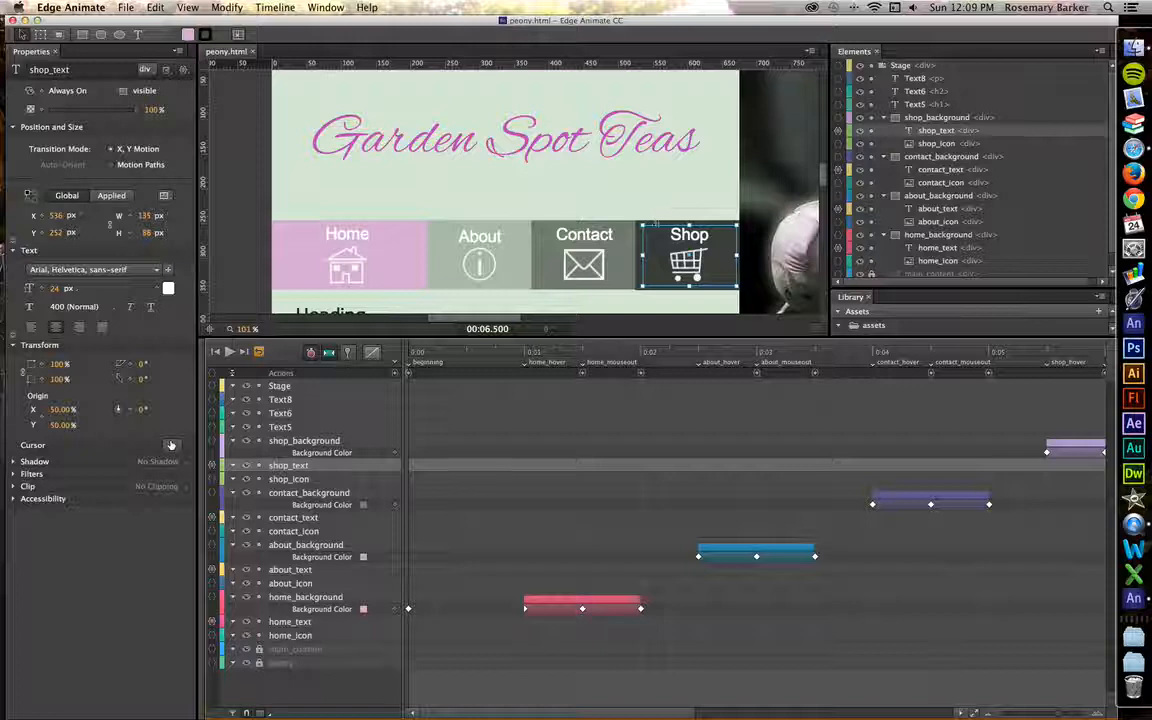
- Select shop_background and scrub the playhead through its colour keyframes to about 5.7 s
left_click(304, 442)
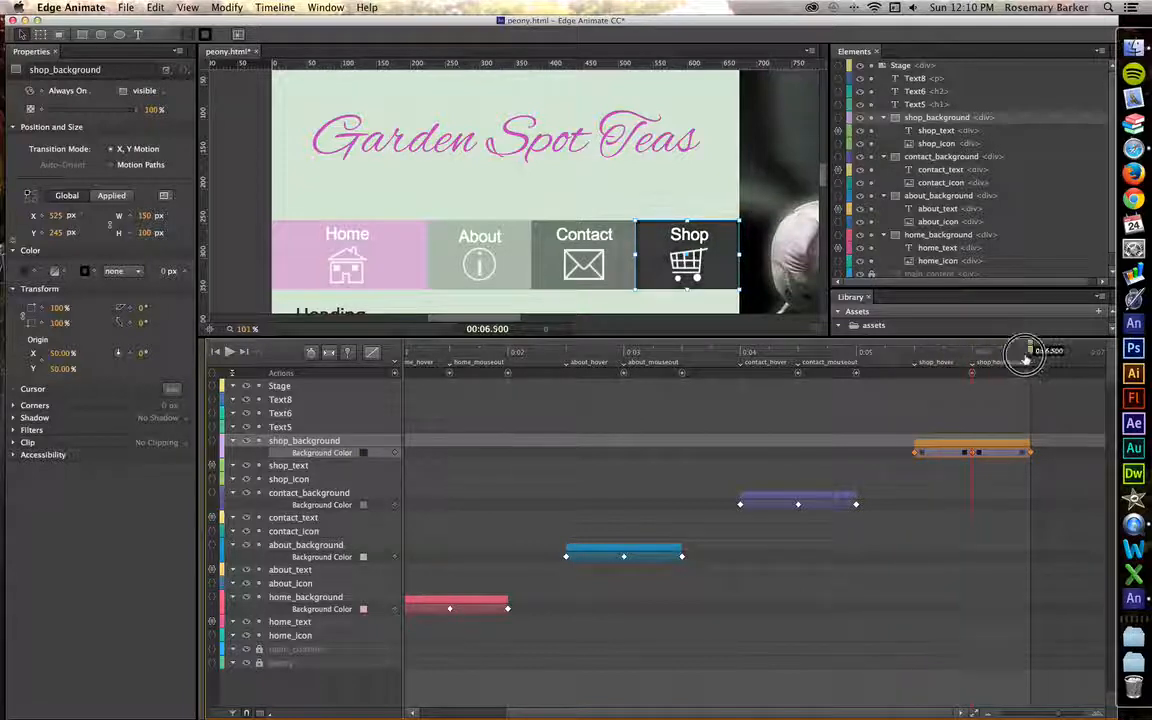
left_click_drag(1024, 352, 936, 352)
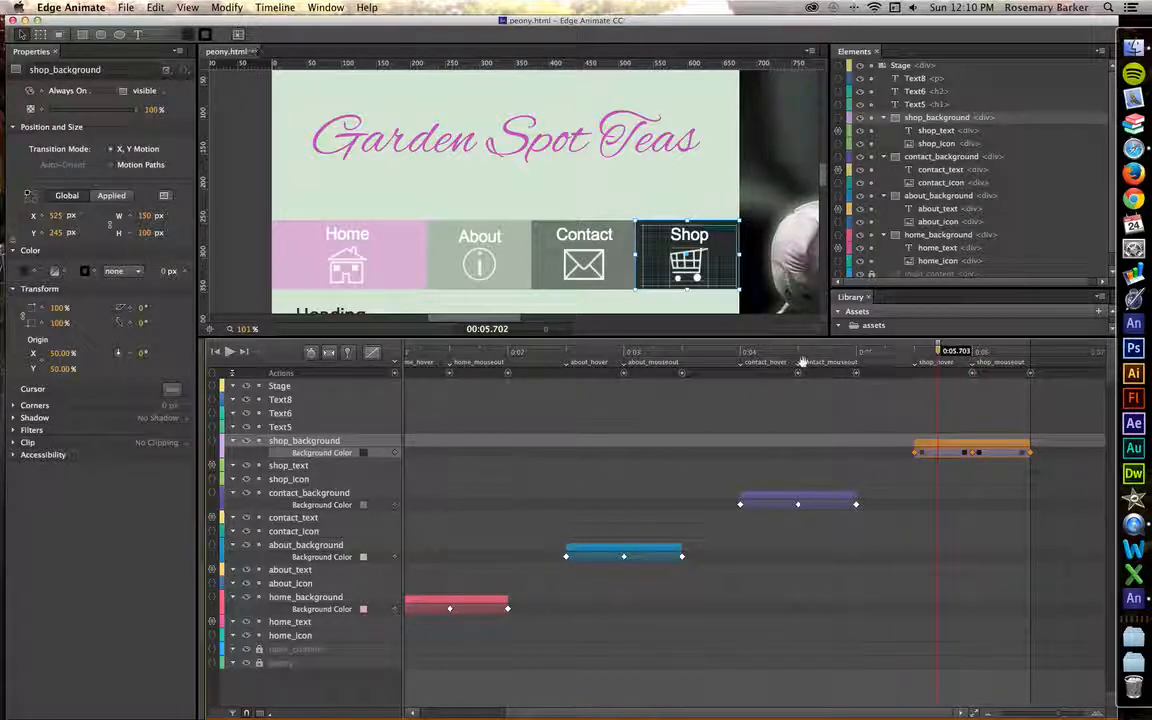